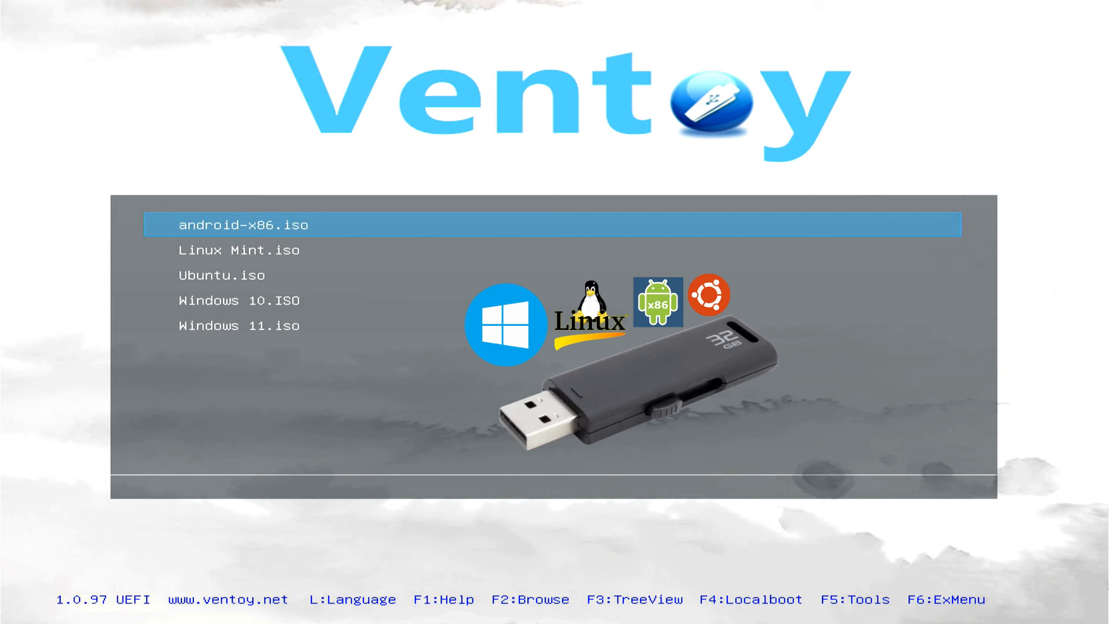
Move the selection down from android-x86.iso to Ubuntu.iso in the Ventoy boot menu
key("Down")
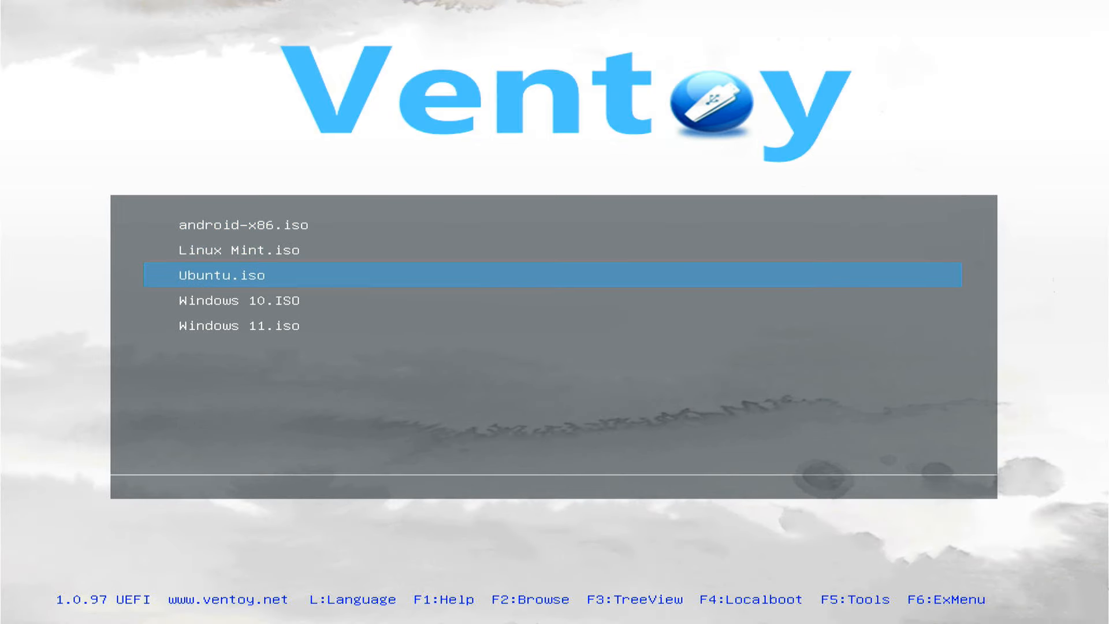
key("Down")
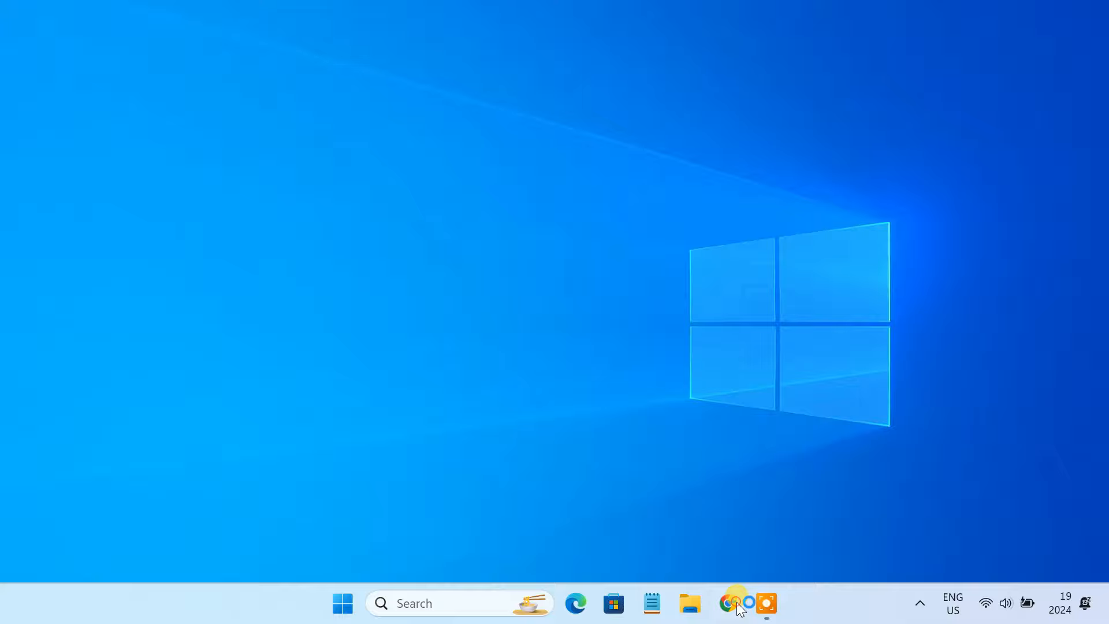
Download ventoy-1.0.97-windows.zip from the GitHub release Assets into Downloads\Compressed
left_click(736, 603)
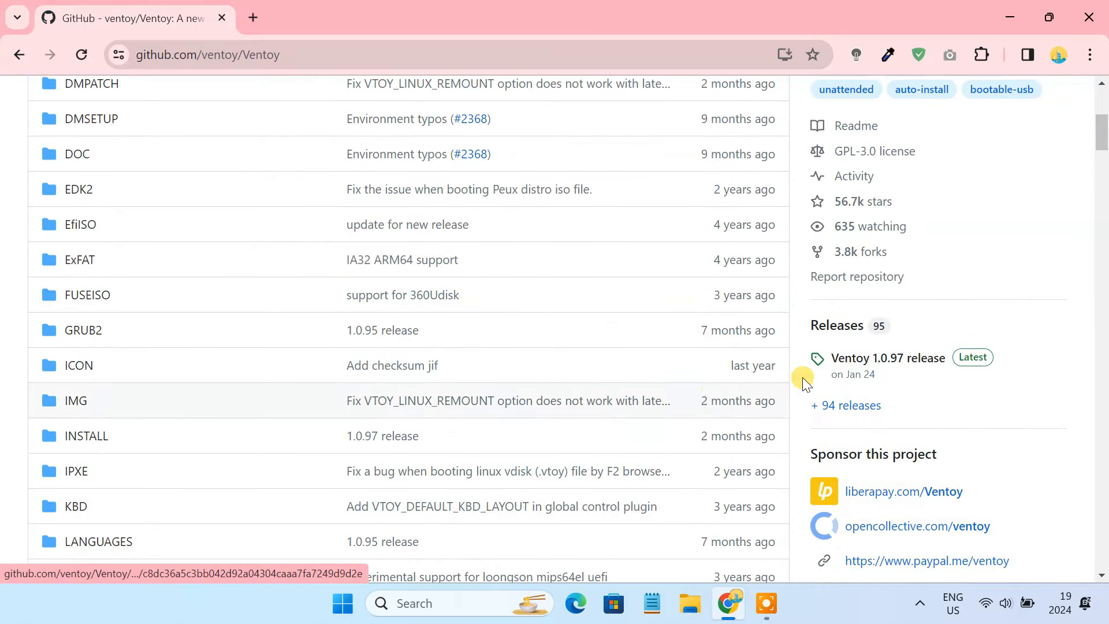
left_click(889, 358)
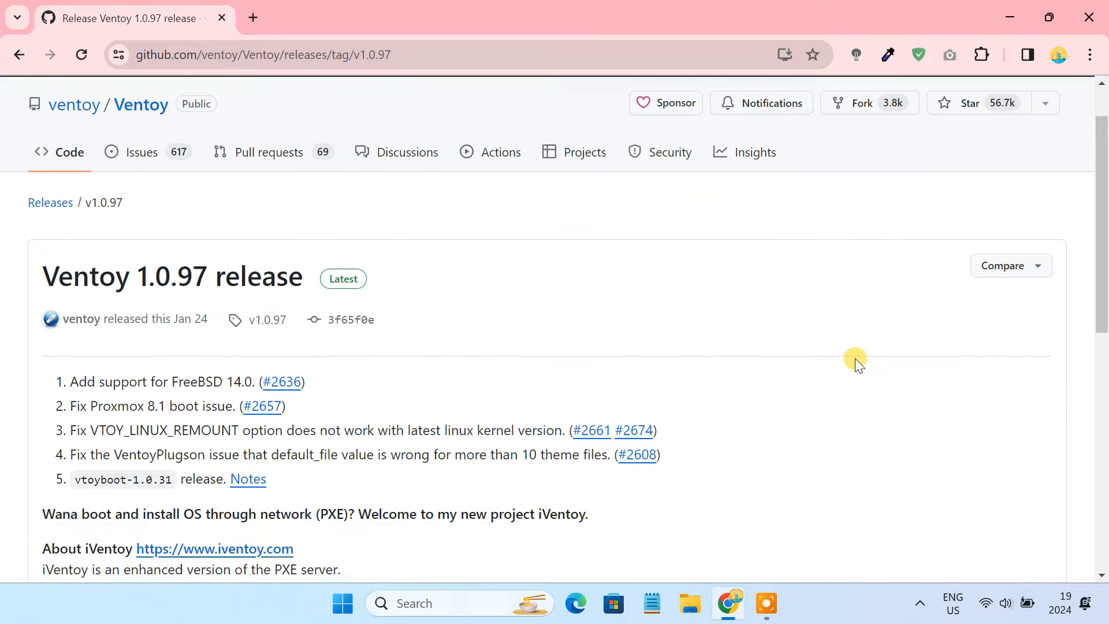
scroll("down", 3)
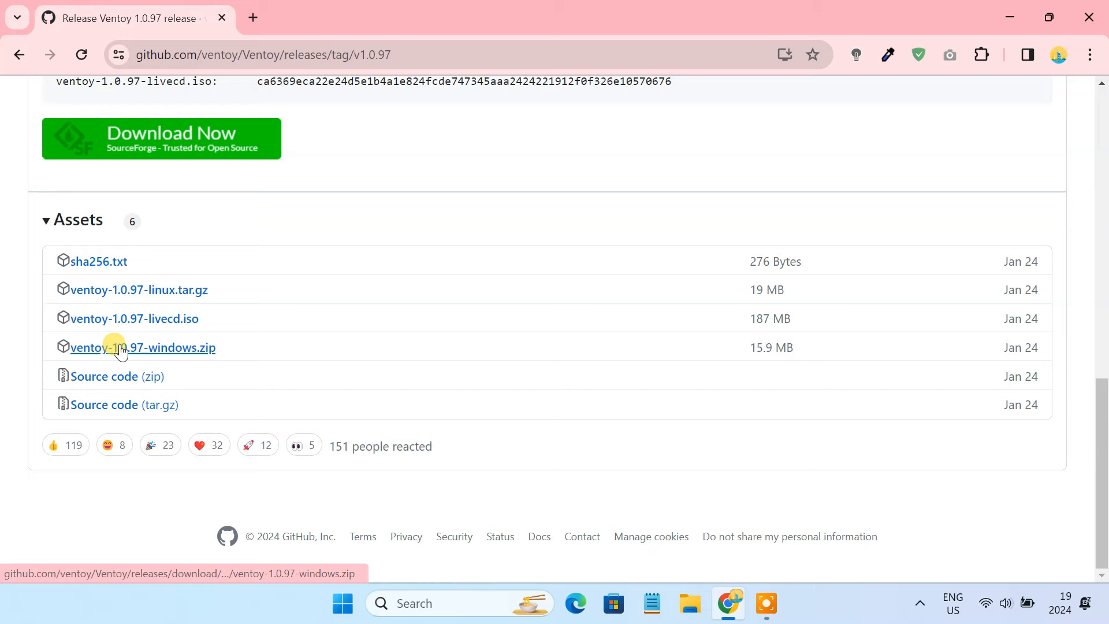
mouse_move(141, 355)
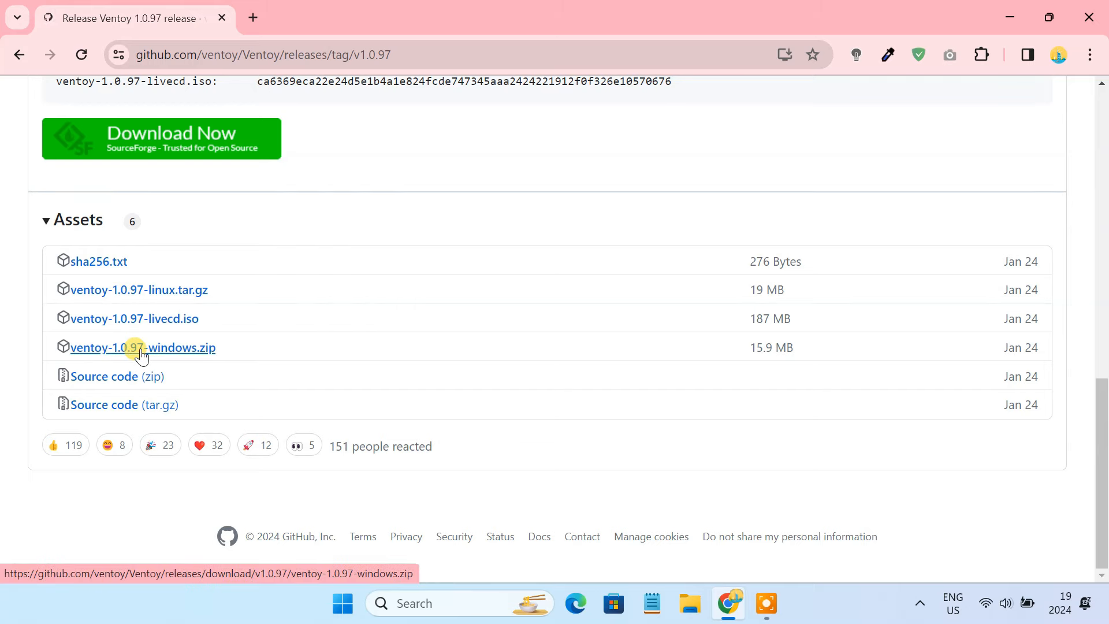
left_click(143, 347)
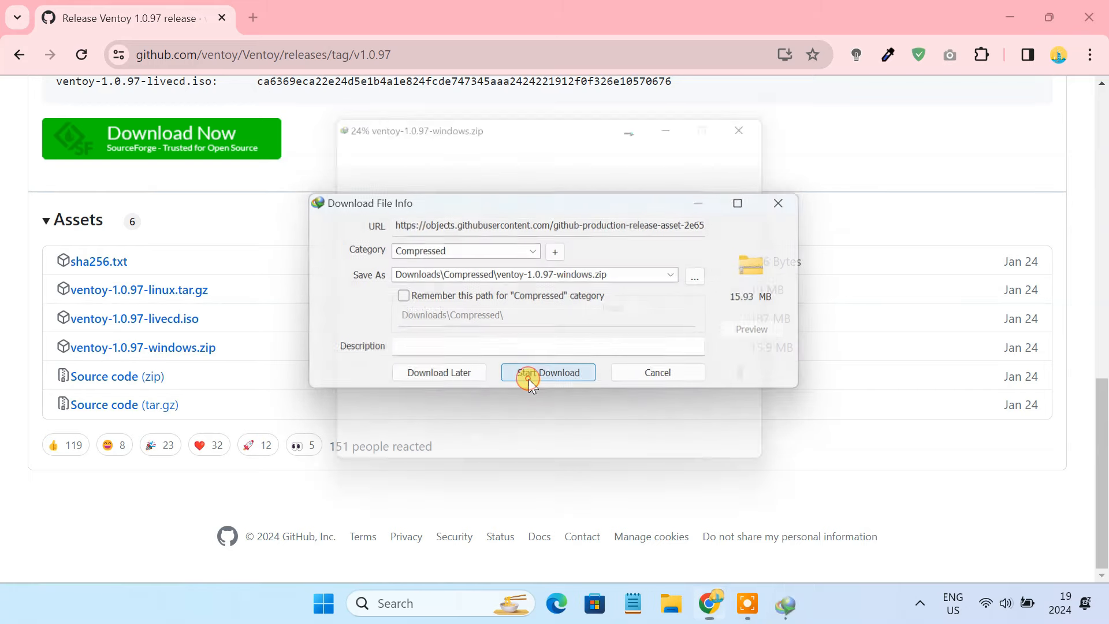
left_click(548, 372)
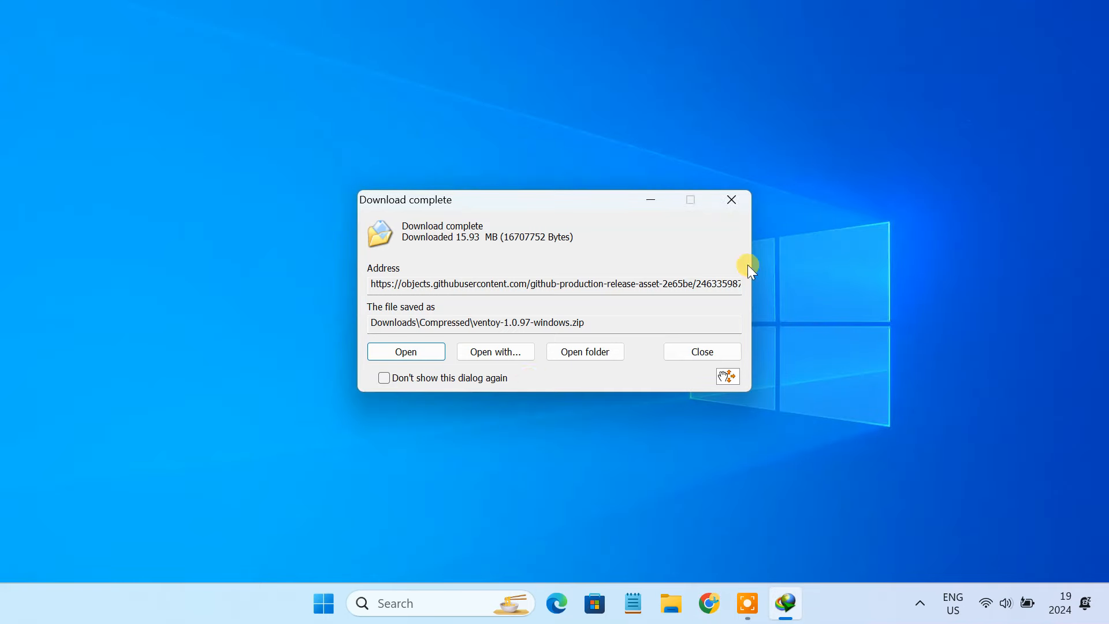
Extract the downloaded Ventoy zip into the ventoy-1.0.97-windows folder
left_click(585, 352)
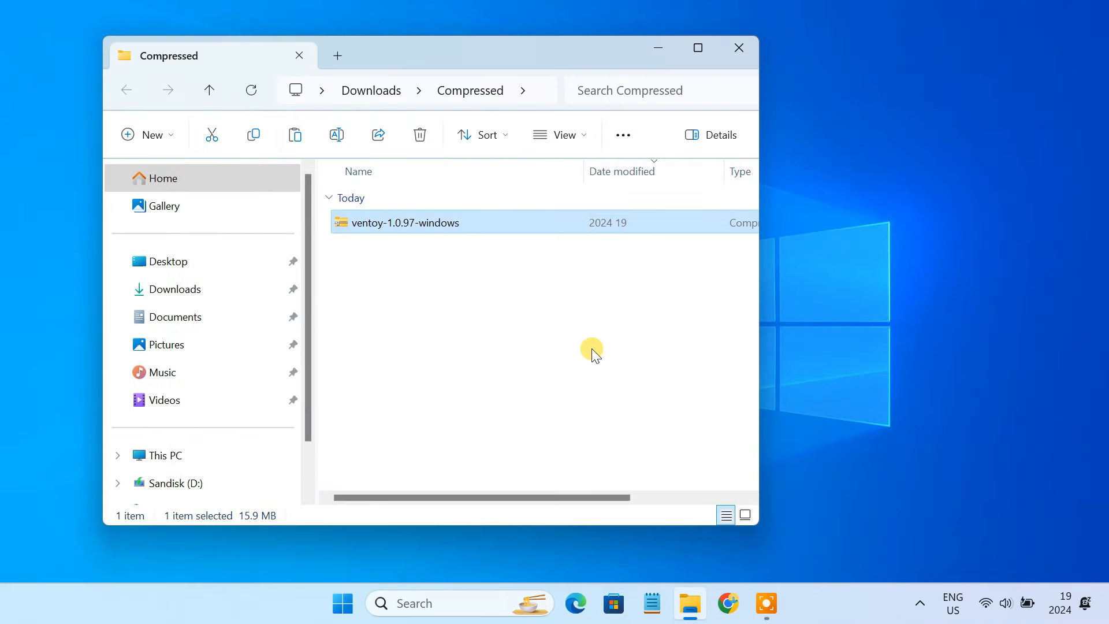
right_click(406, 222)
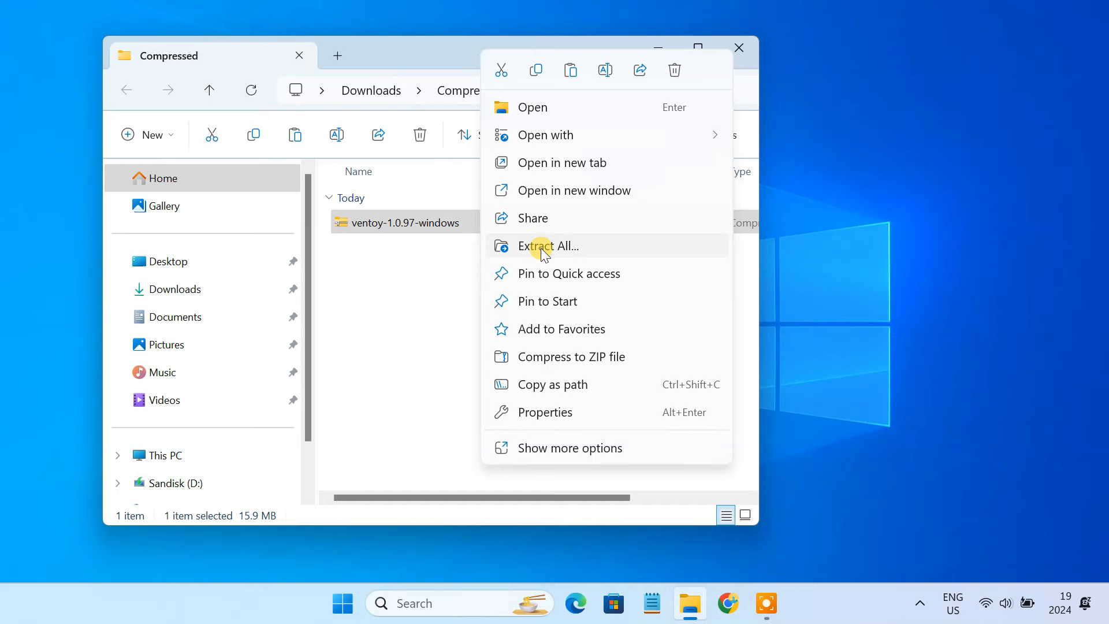
left_click(548, 245)
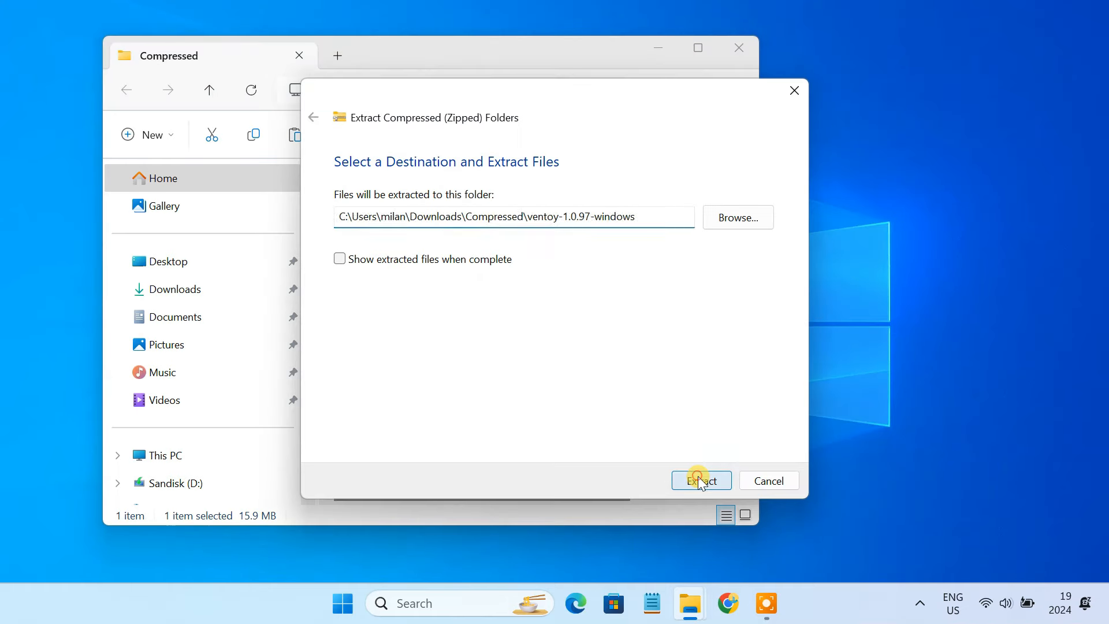
left_click(700, 481)
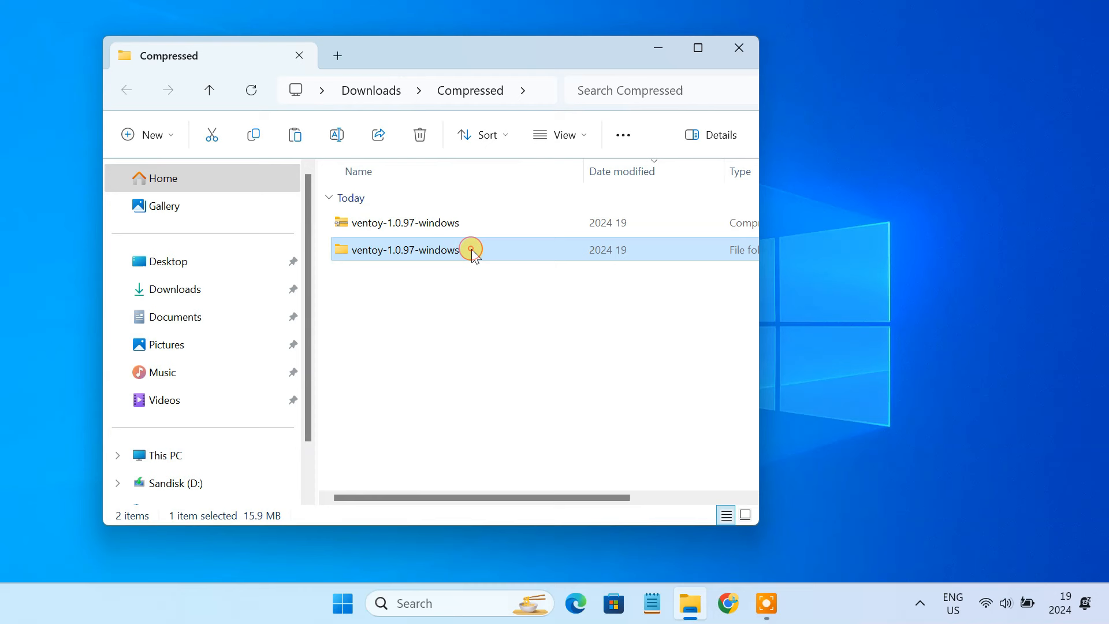
Launch Ventoy2Disk from the extracted ventoy-1.0.97 folder
double_click(403, 250)
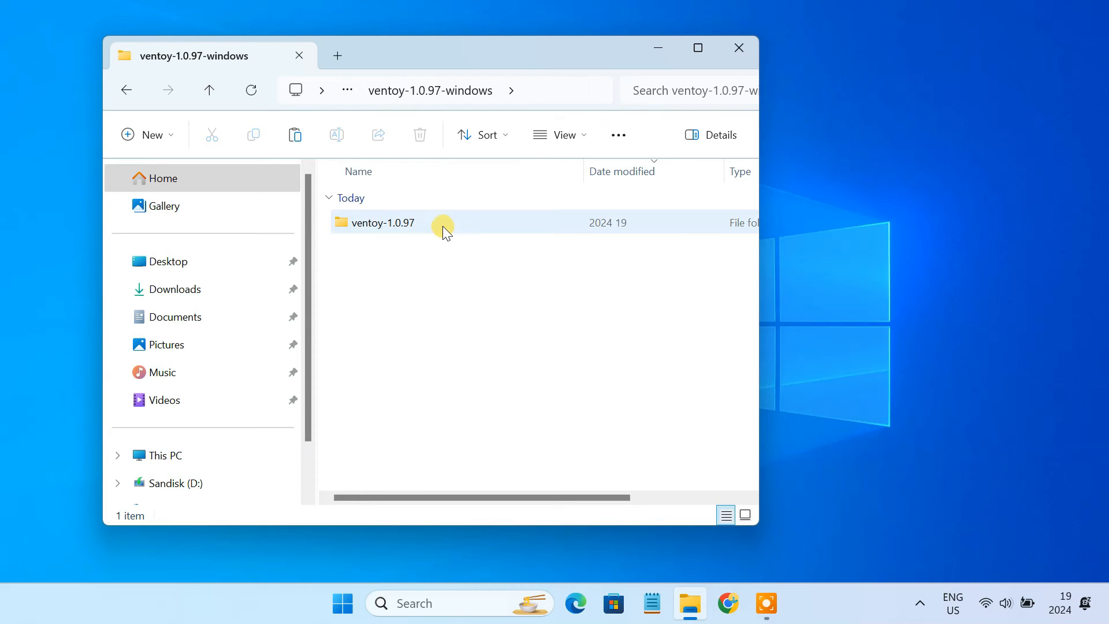
double_click(383, 222)
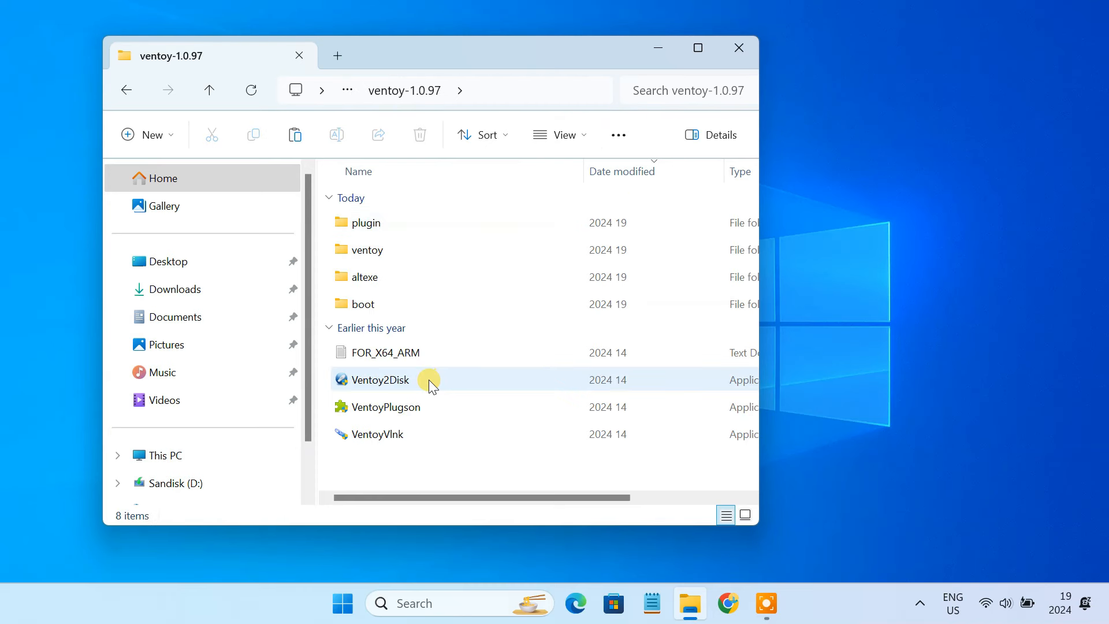
left_click(379, 380)
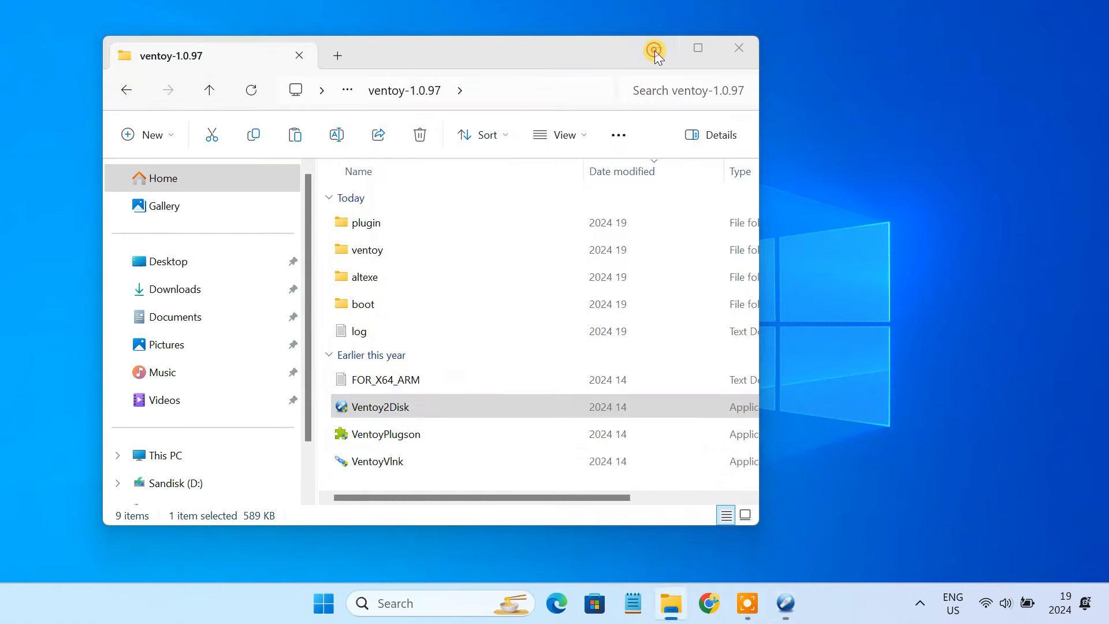
Select D: [64GB] SanDisk Ultra as the target device in Ventoy2Disk
double_click(379, 406)
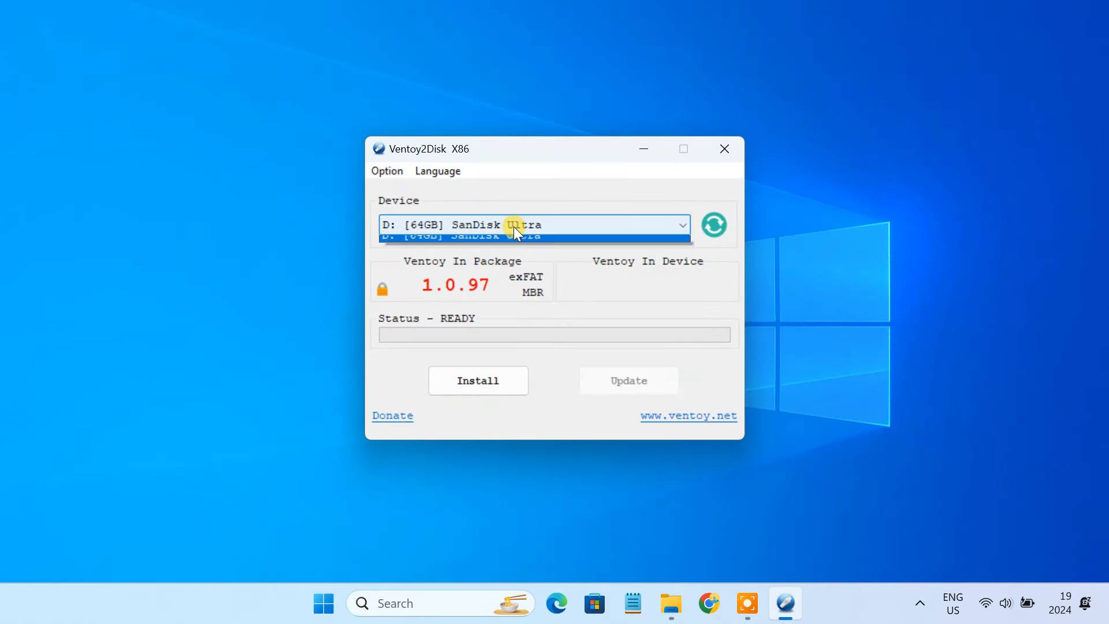
left_click(531, 225)
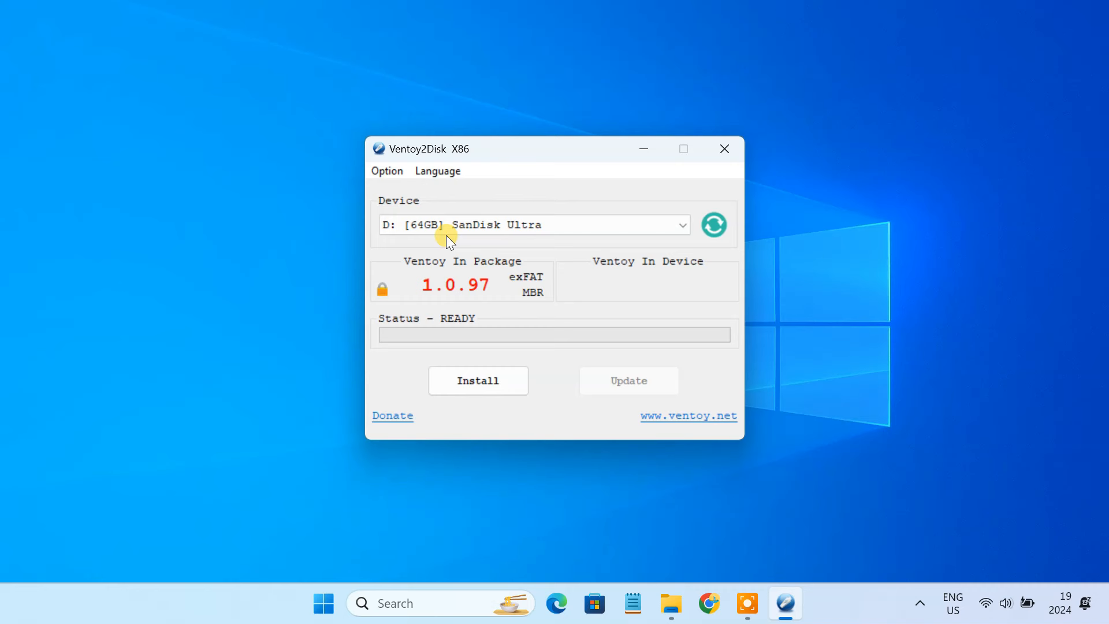
mouse_move(443, 246)
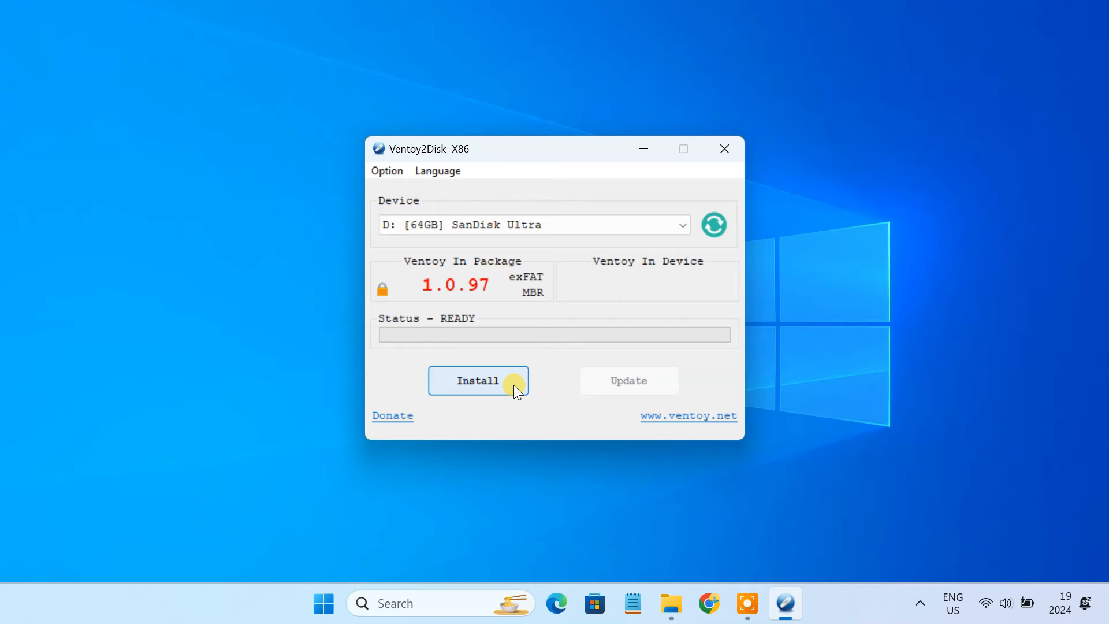
Install Ventoy onto the drive, accepting both format warnings and the success message
left_click(478, 380)
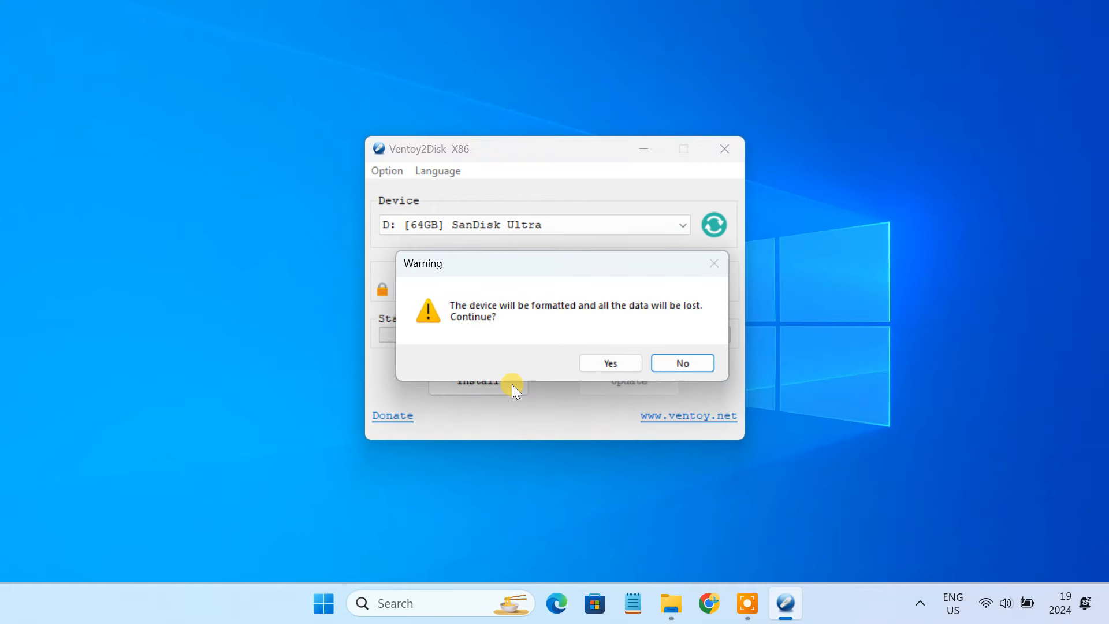
mouse_move(553, 324)
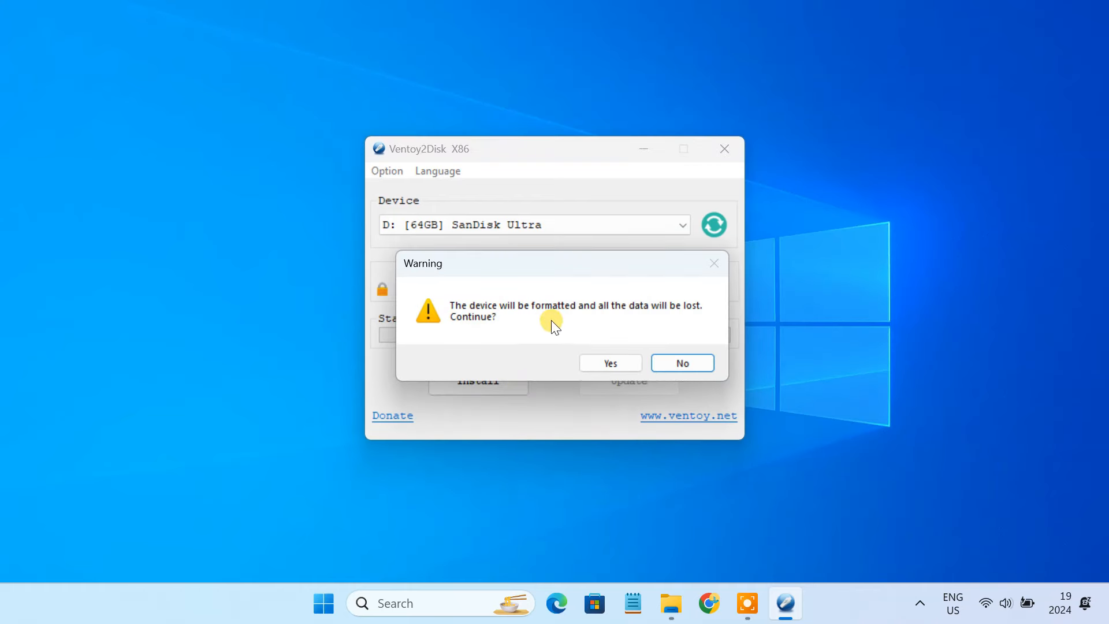
mouse_move(610, 363)
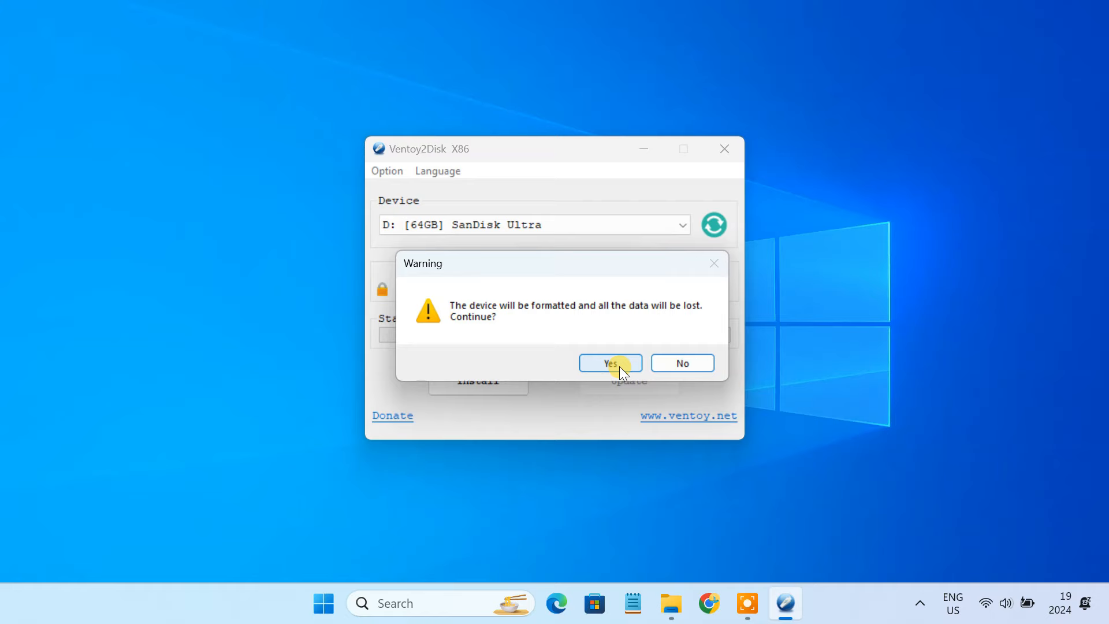
left_click(610, 363)
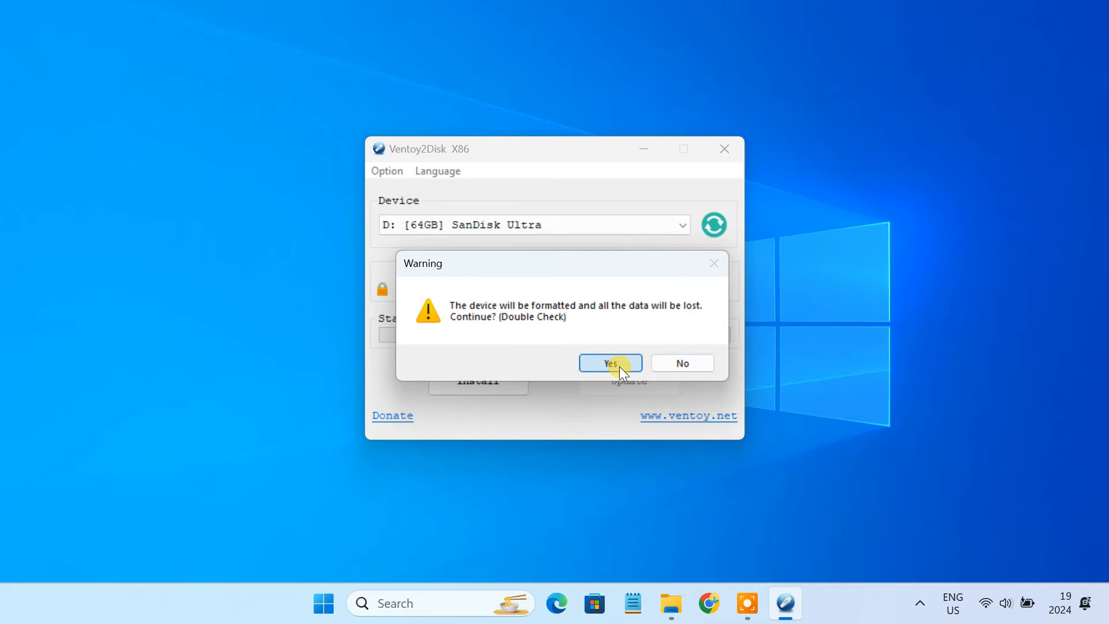
left_click(611, 363)
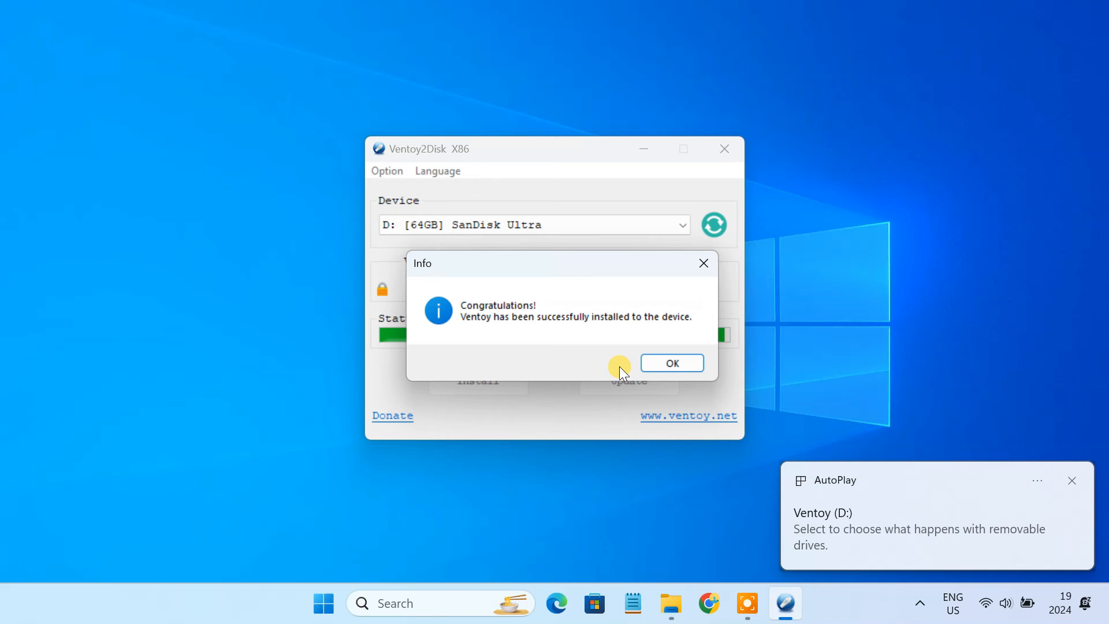
mouse_move(973, 488)
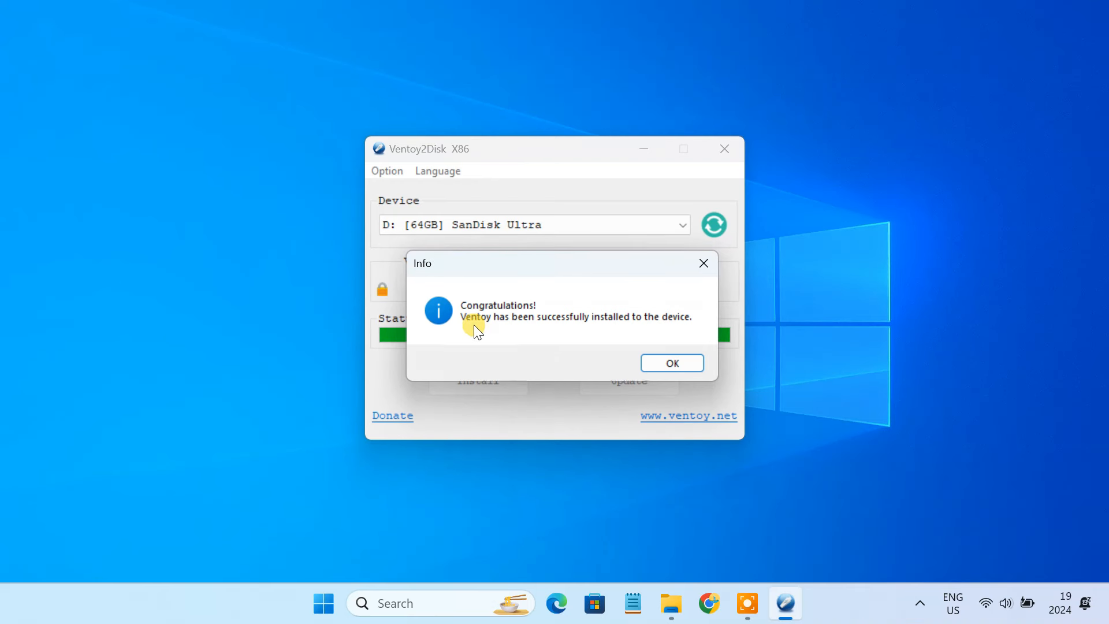
mouse_move(642, 333)
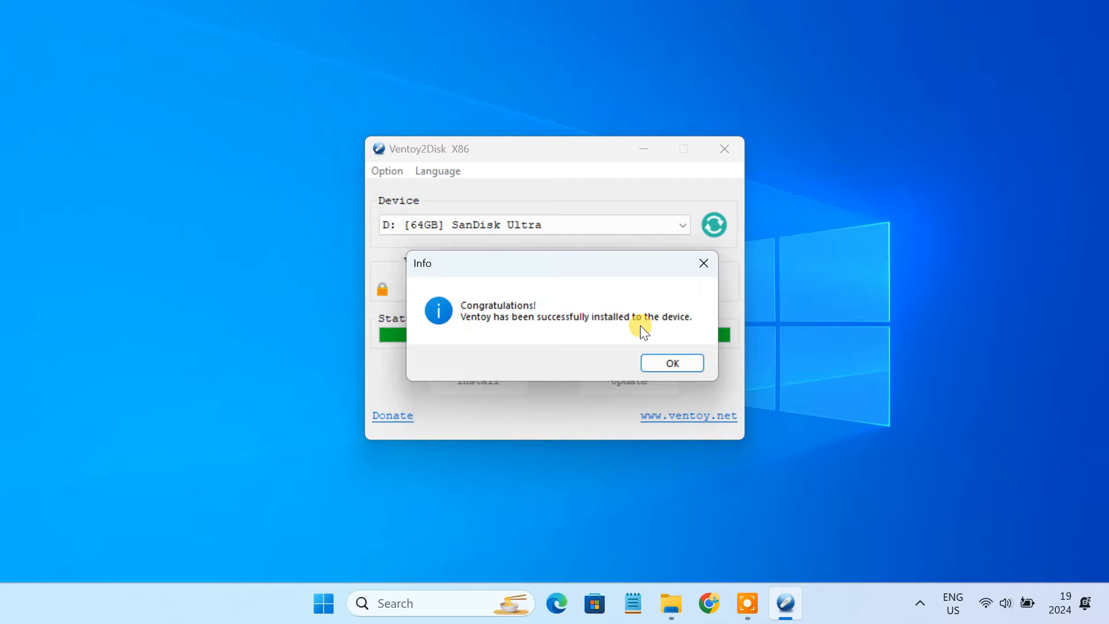
left_click(670, 362)
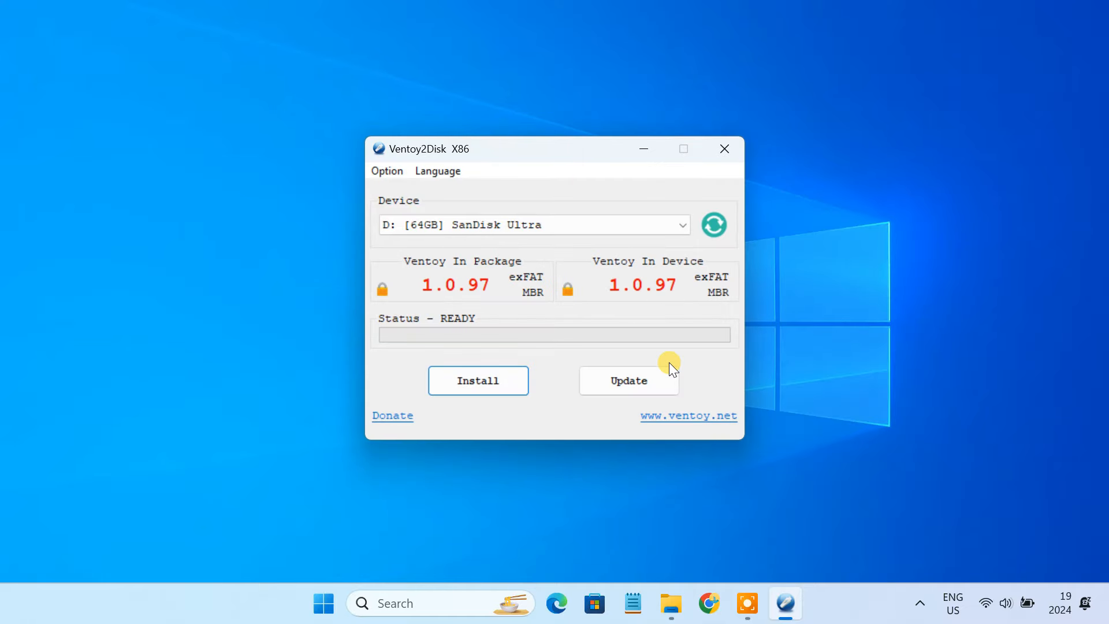
Check in This PC that the Ventoy (D:) drive is empty
left_click(724, 150)
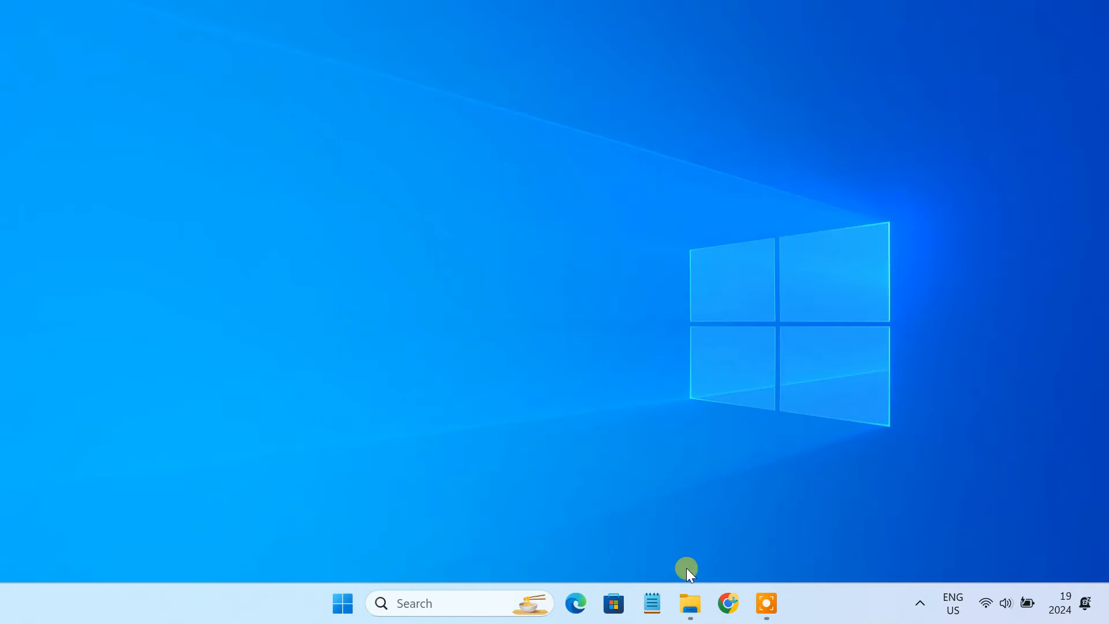
left_click(690, 603)
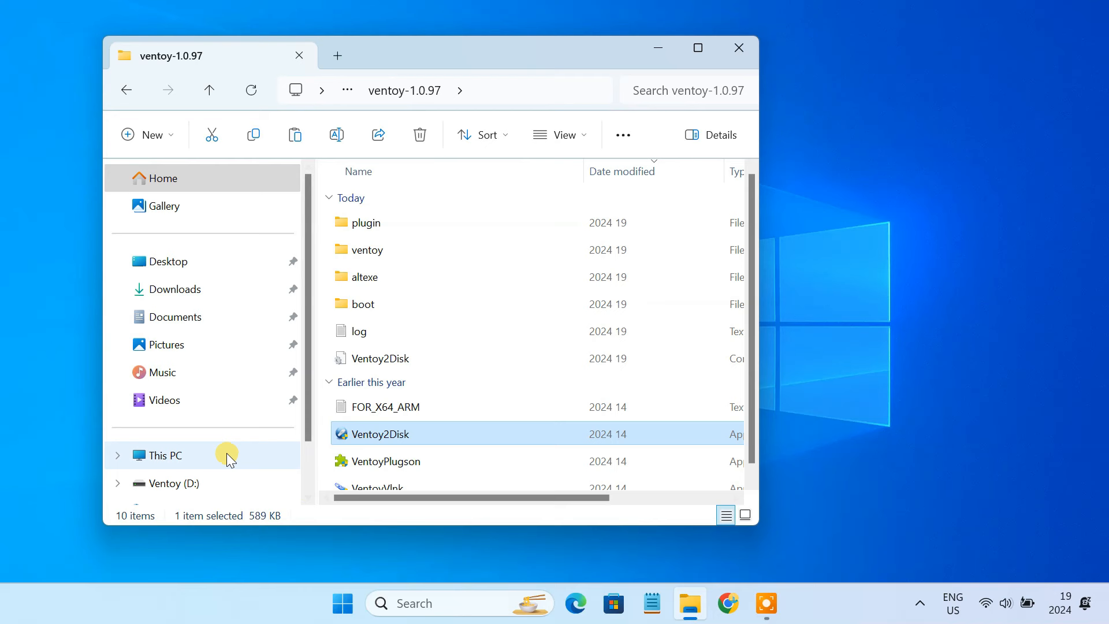
left_click(162, 455)
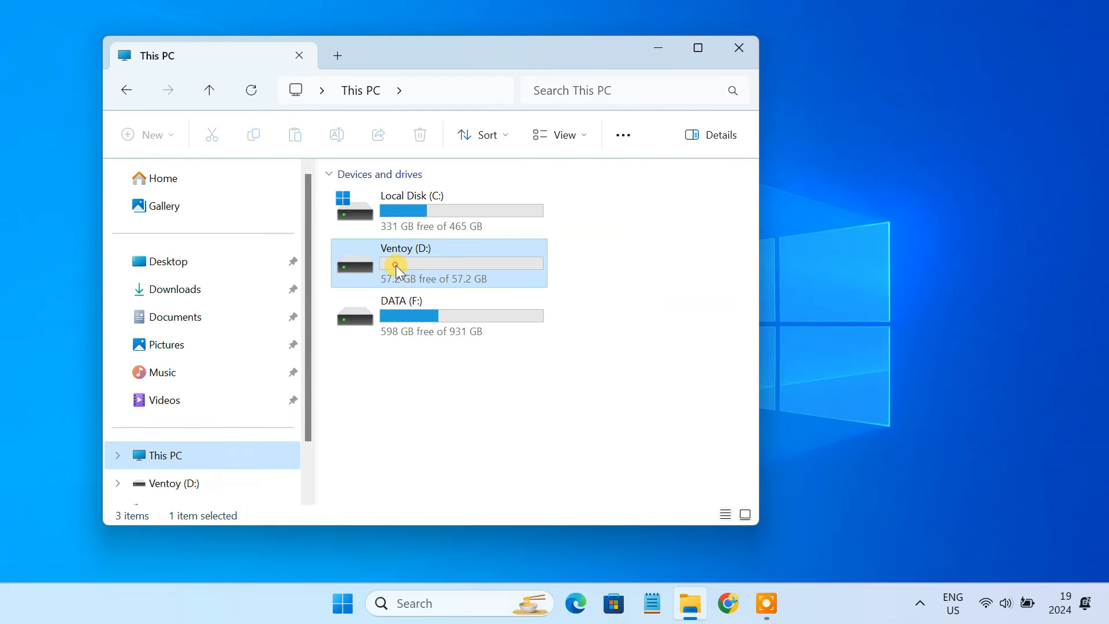
mouse_move(421, 266)
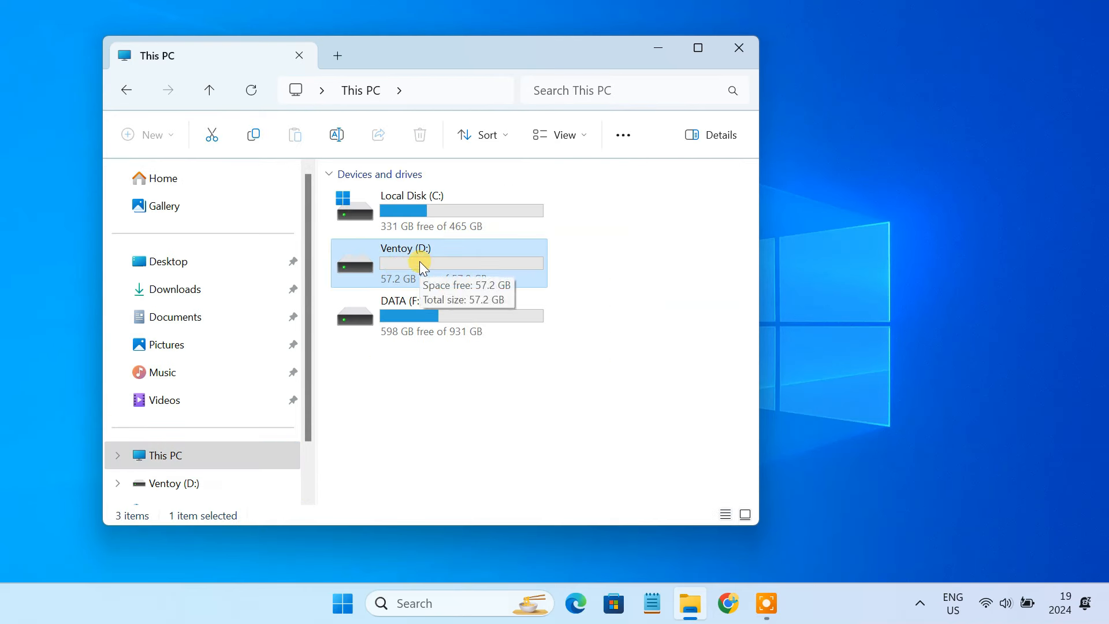
Copy all five ISO files from Downloads\ISO Files and return to This PC
left_click(176, 289)
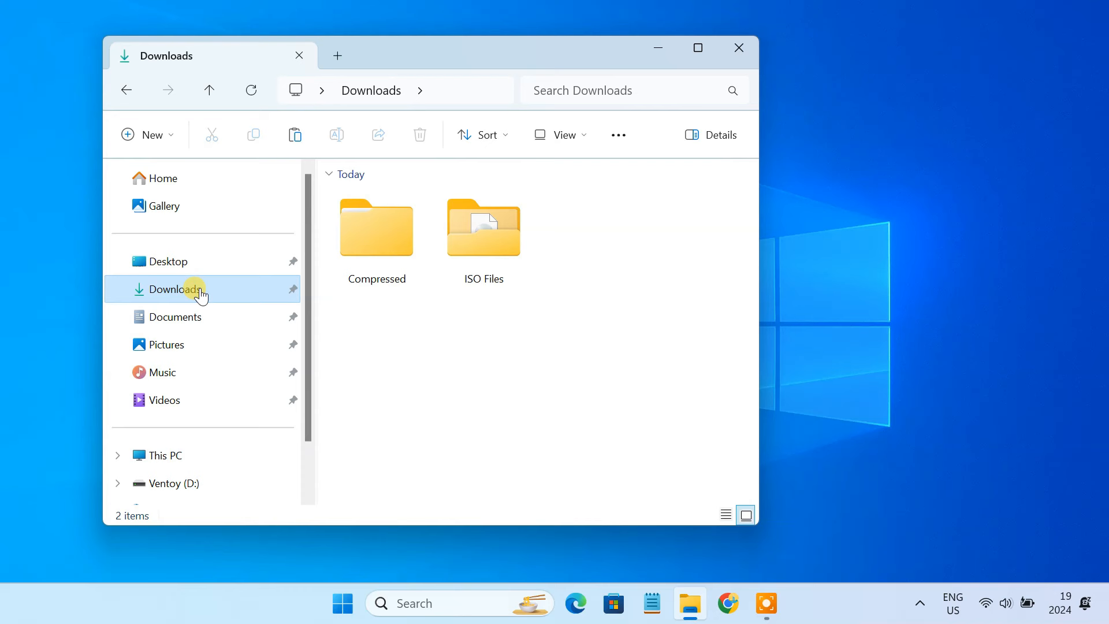
double_click(484, 228)
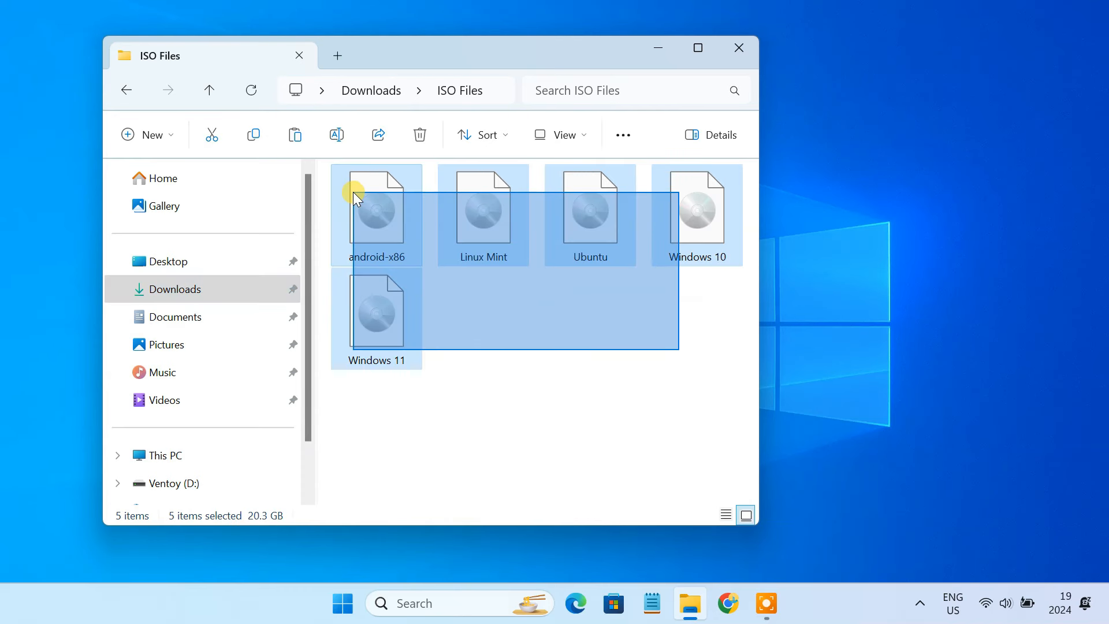
left_click(483, 215)
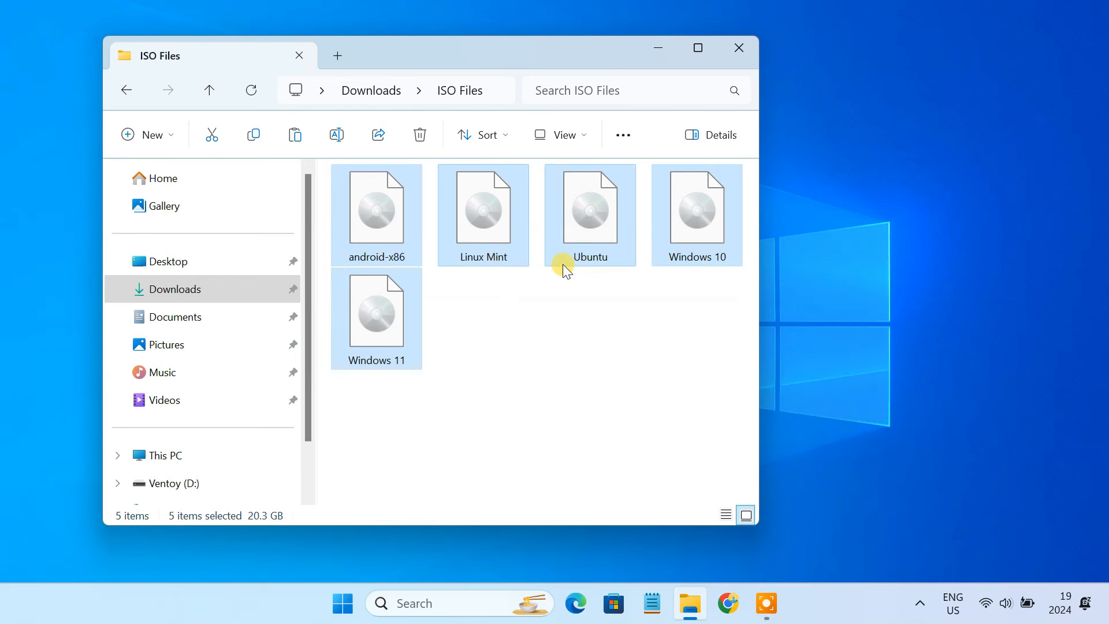
left_click(163, 455)
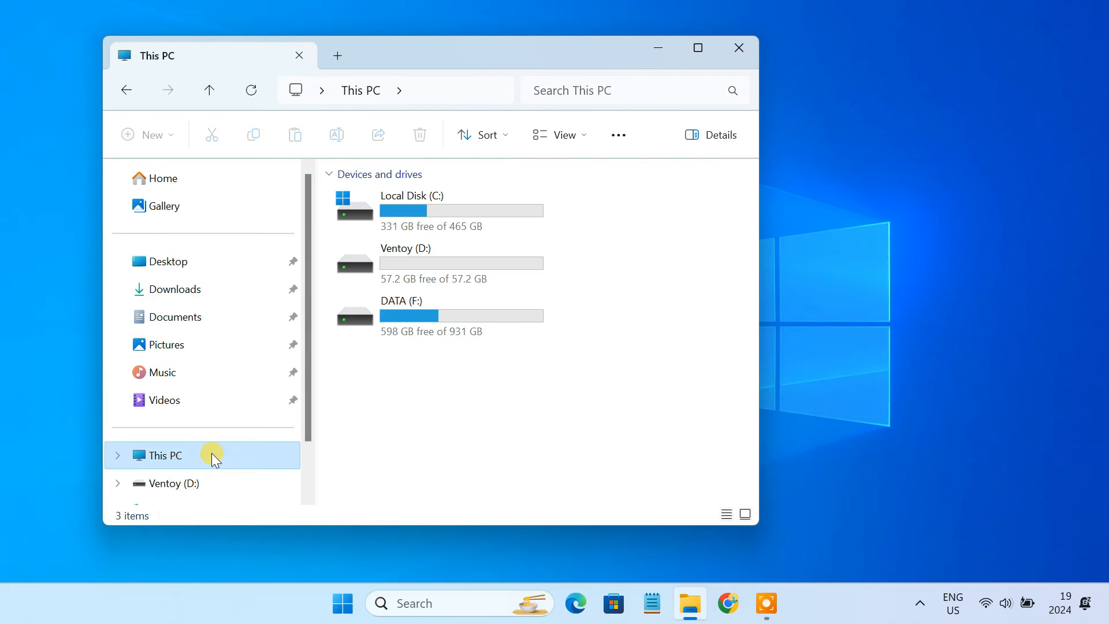
Paste the five ISOs onto Ventoy (D:) and dismiss the finished copy dialog
left_click(429, 273)
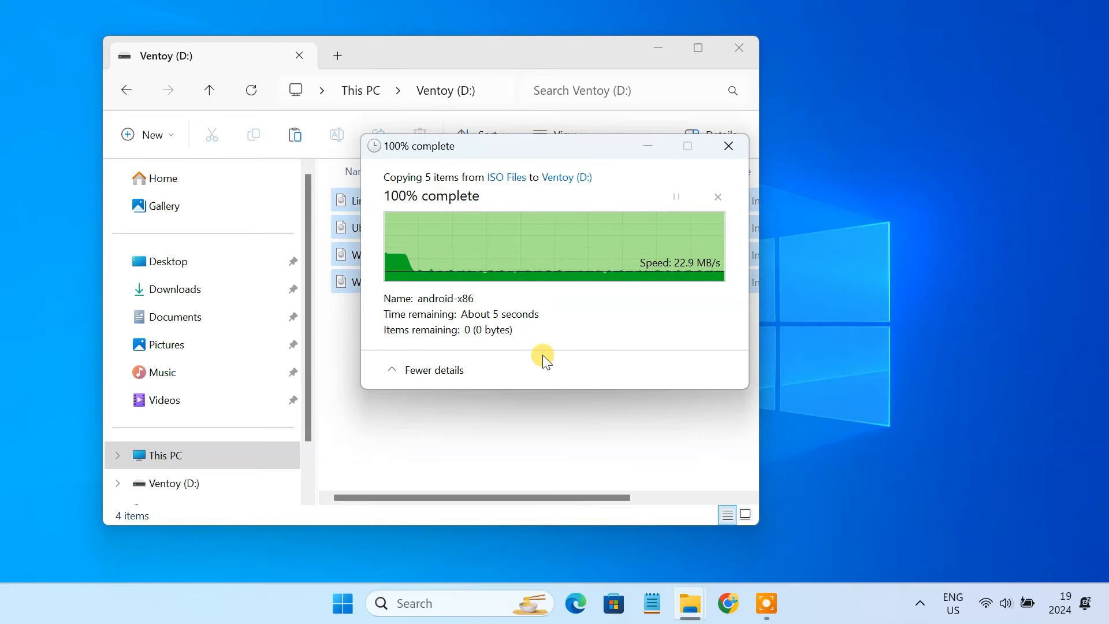
left_click(728, 146)
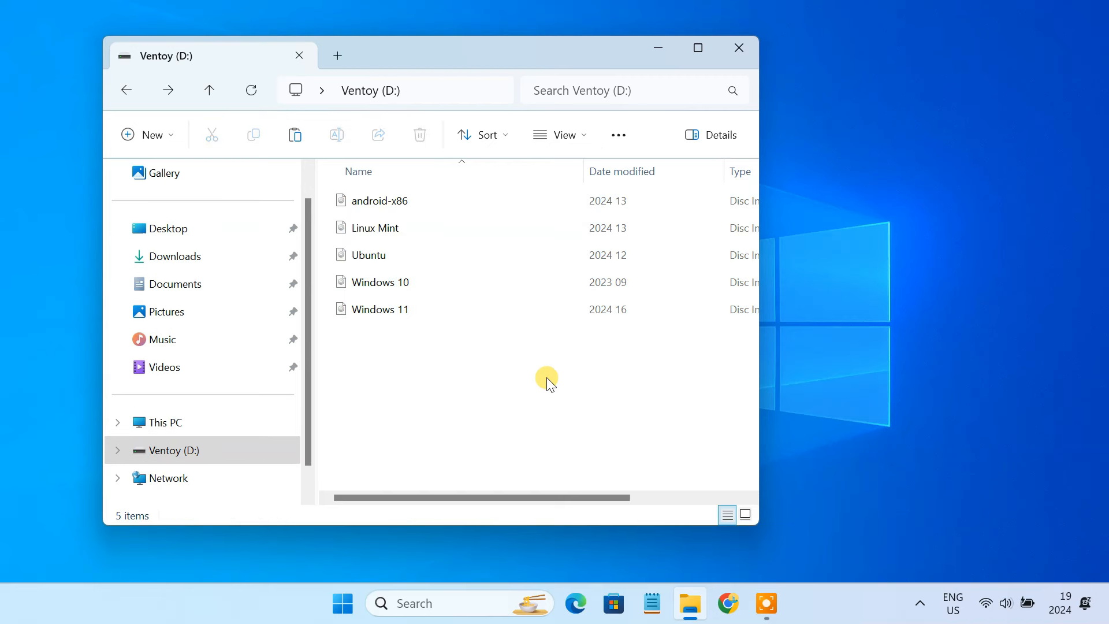
Select the IMG and video files in Downloads before rebooting into Lenovo BIOS setup
left_click(175, 257)
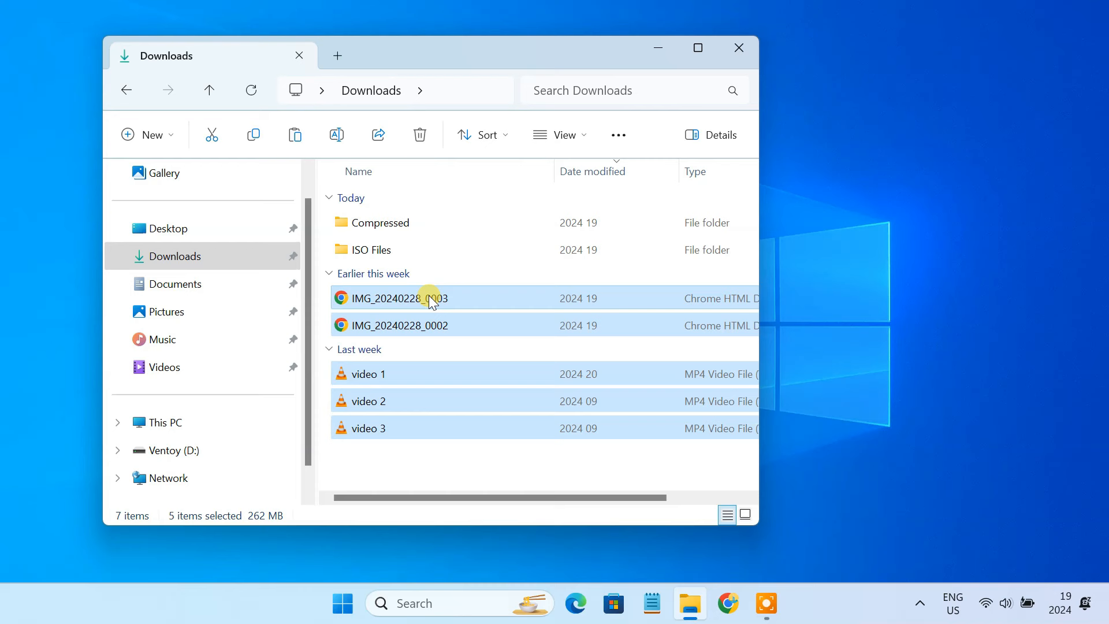
mouse_move(480, 324)
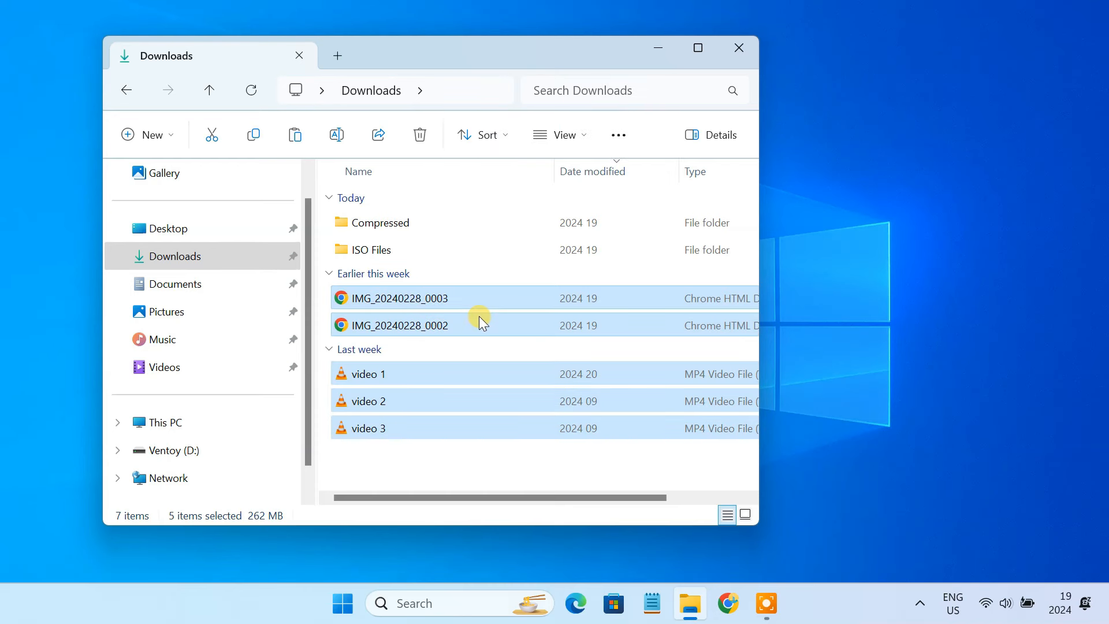
left_click(170, 450)
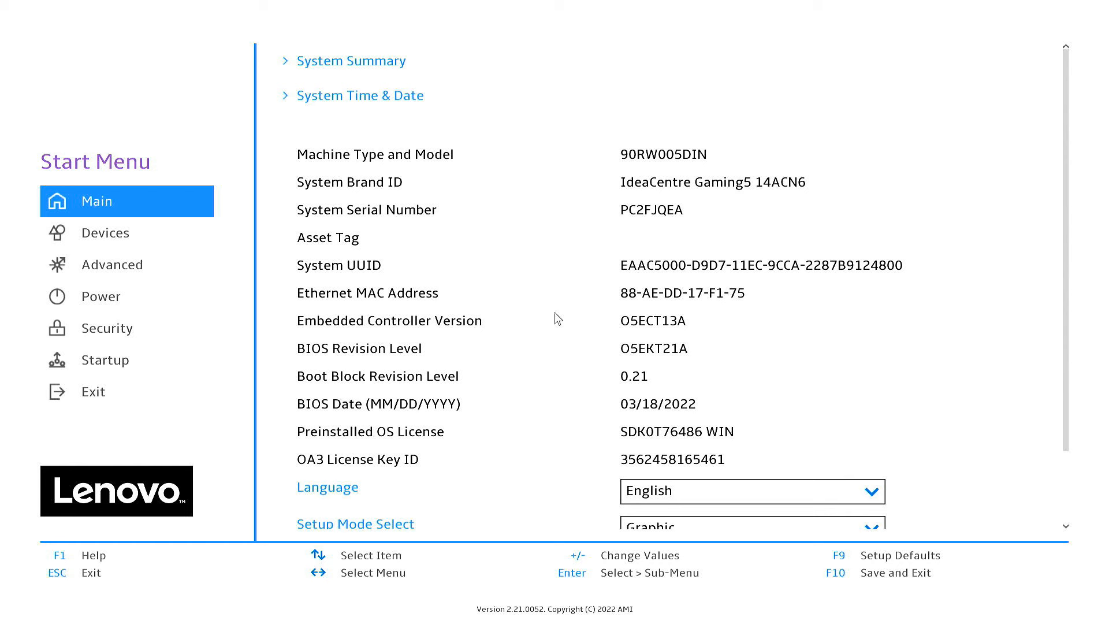
Confirm Secure Boot is Disabled under Security, then save and exit with F10
left_click(109, 328)
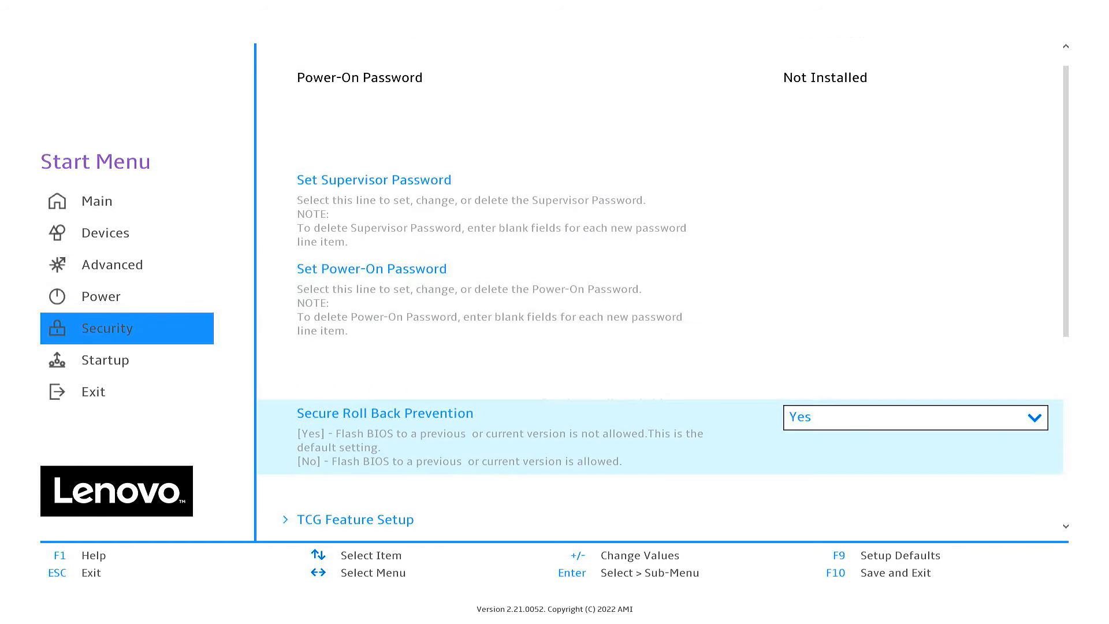
scroll("down", 3)
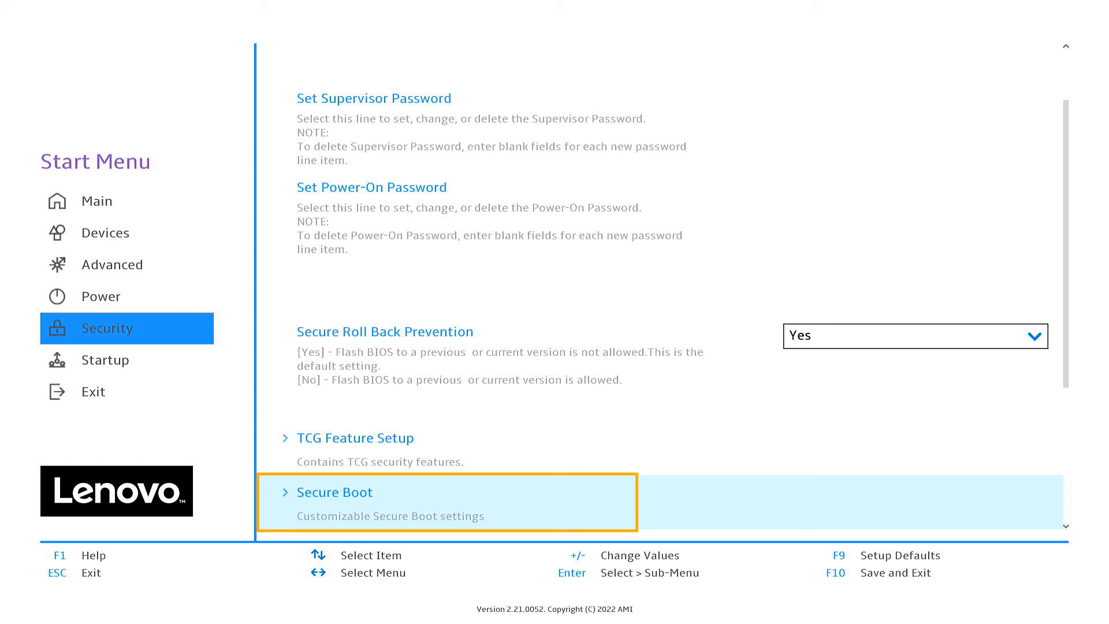
left_click(335, 493)
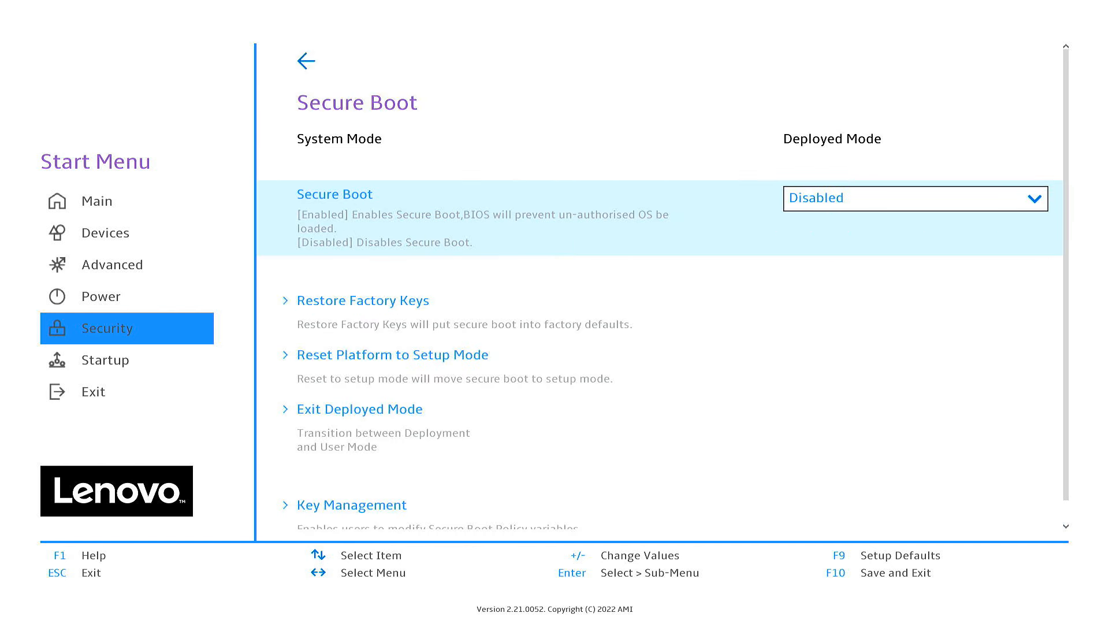
key("F10")
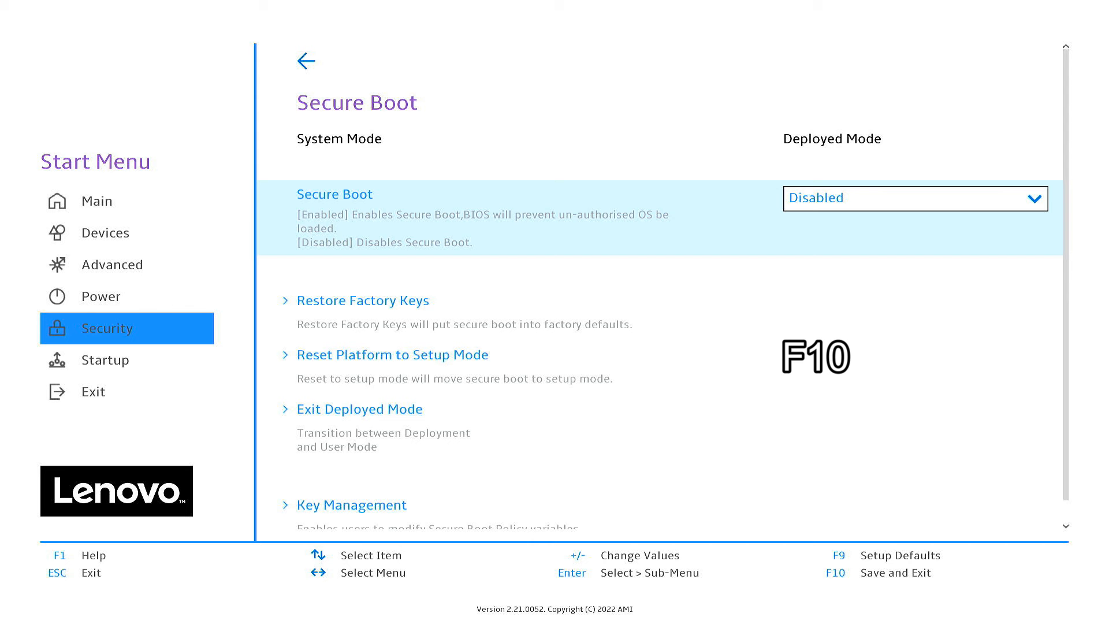
key("F10")
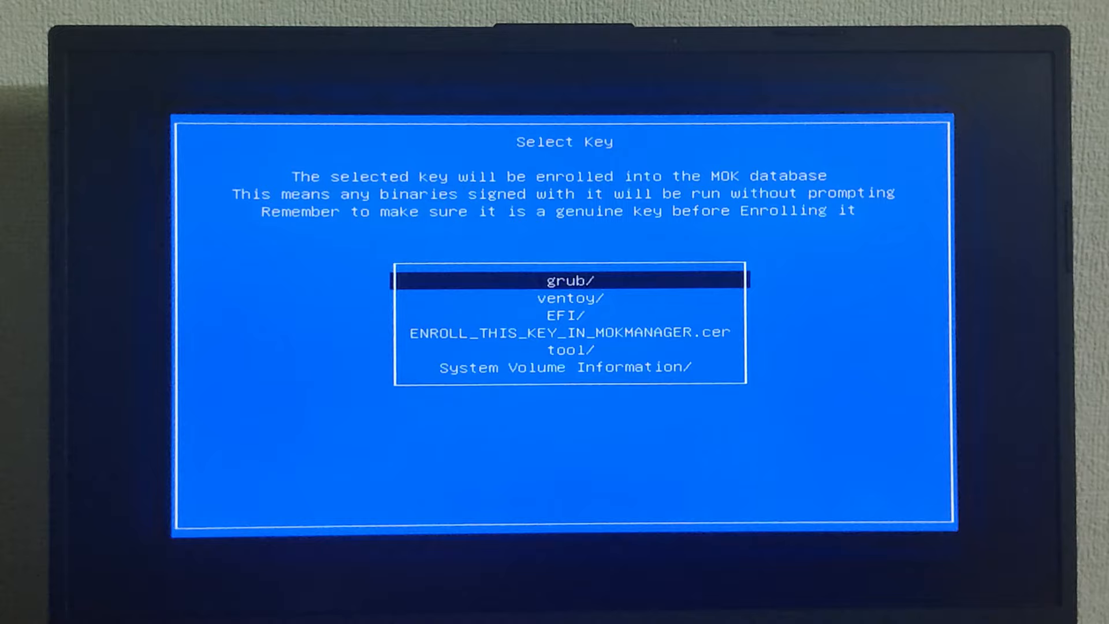
Enroll ENROLL_THIS_KEY_IN_MOKMANAGER.cer from the USB drive and continue to reboot
key("Down")
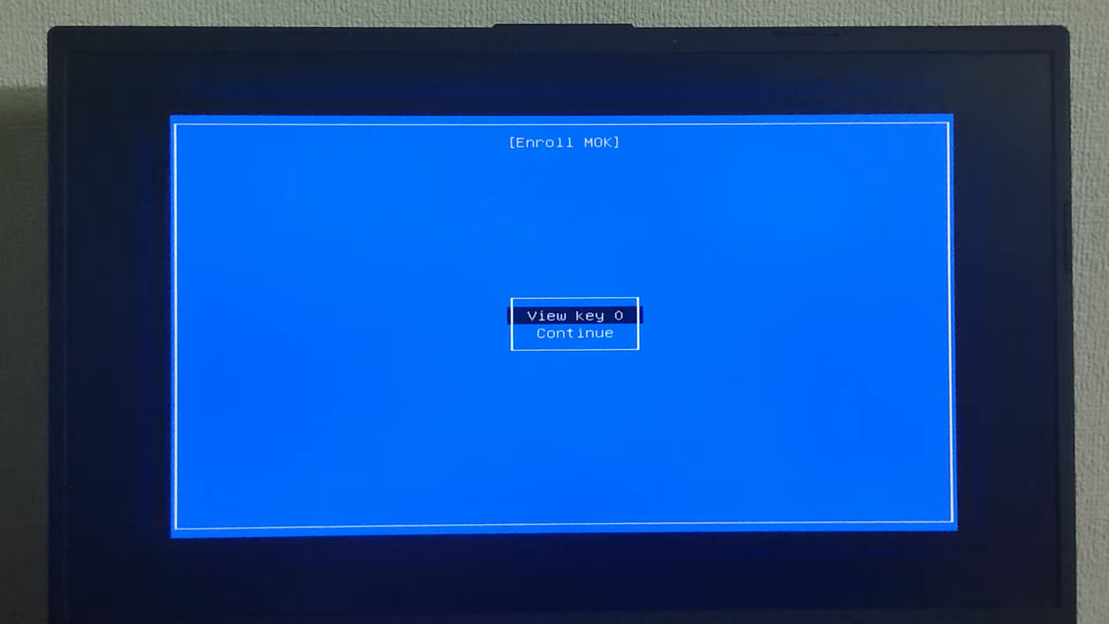
key("Return")
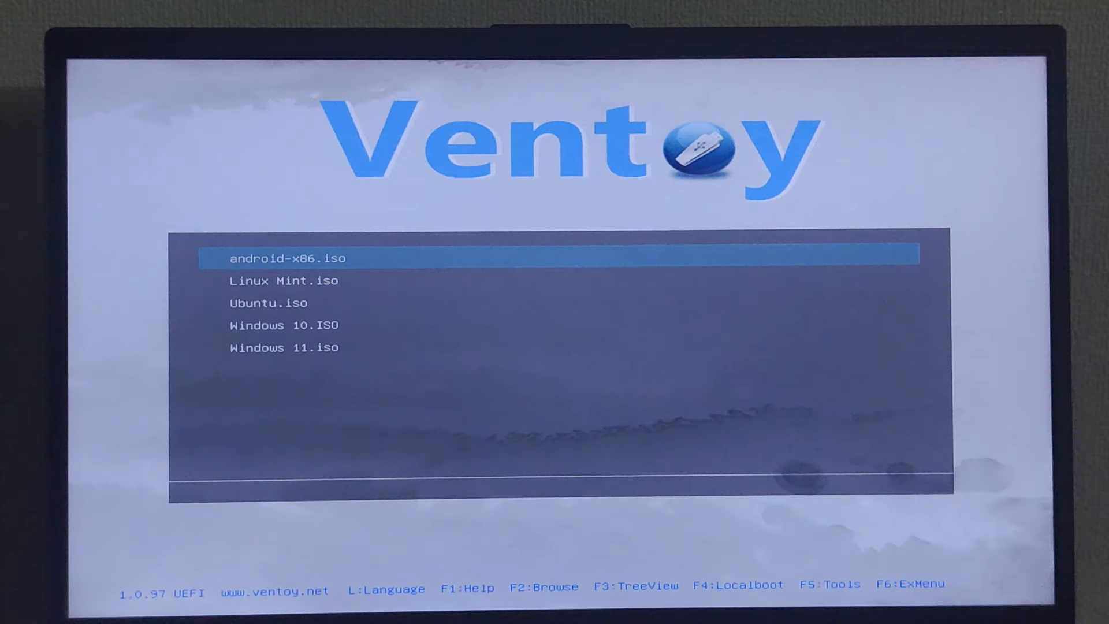
Move the Ventoy menu highlight down to a Windows ISO and boot it
key("Down")
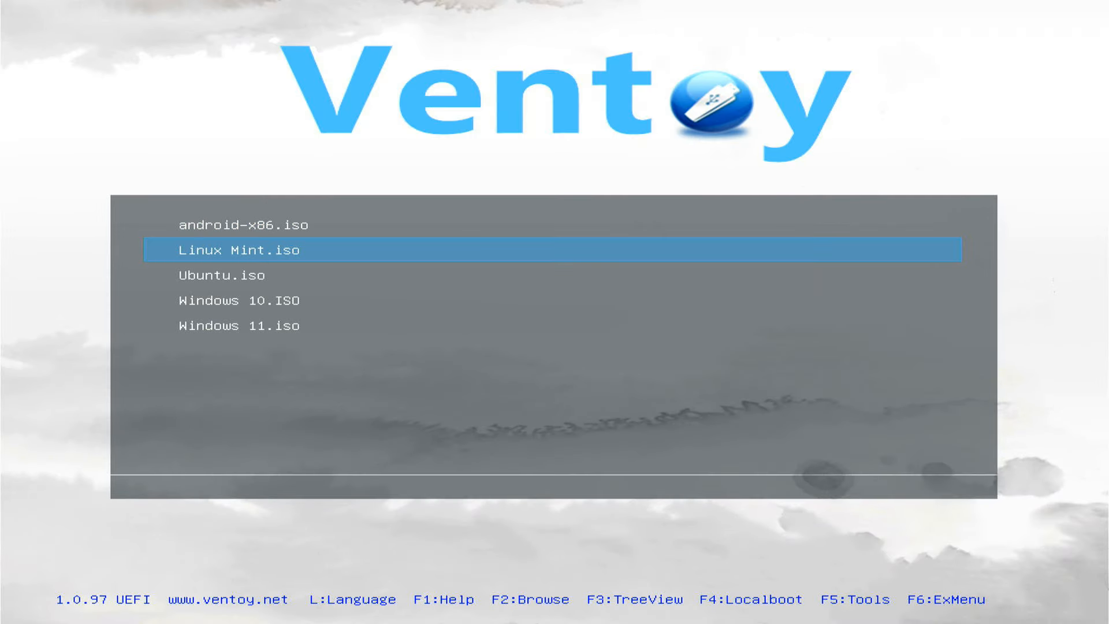
key("Down")
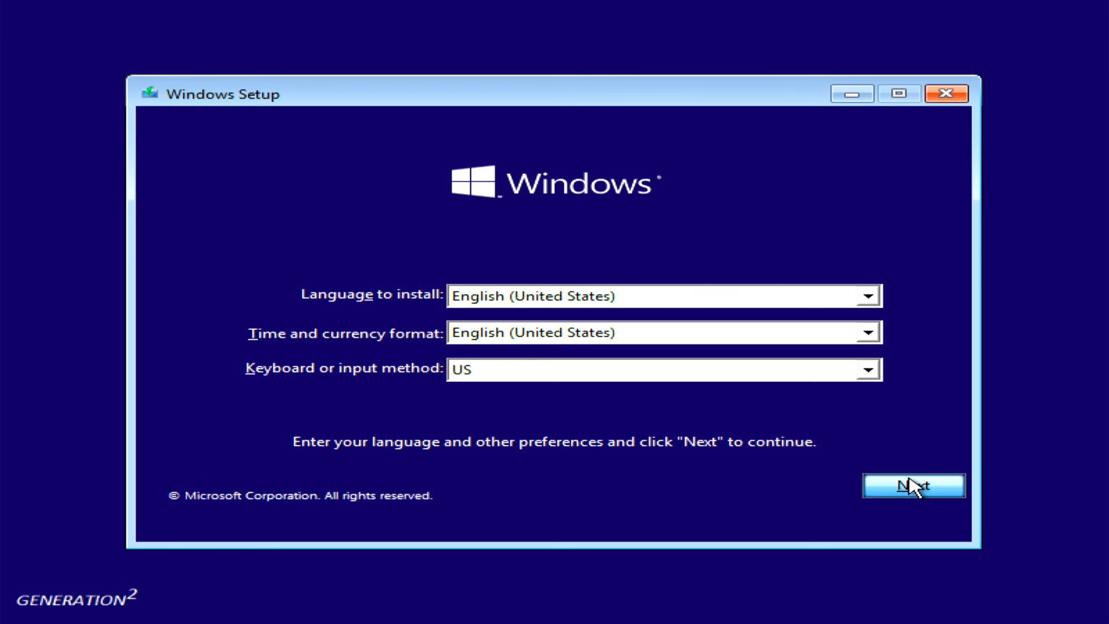
Keep English, choose Install now, accept the license terms and continue to the installation-type choice
left_click(913, 487)
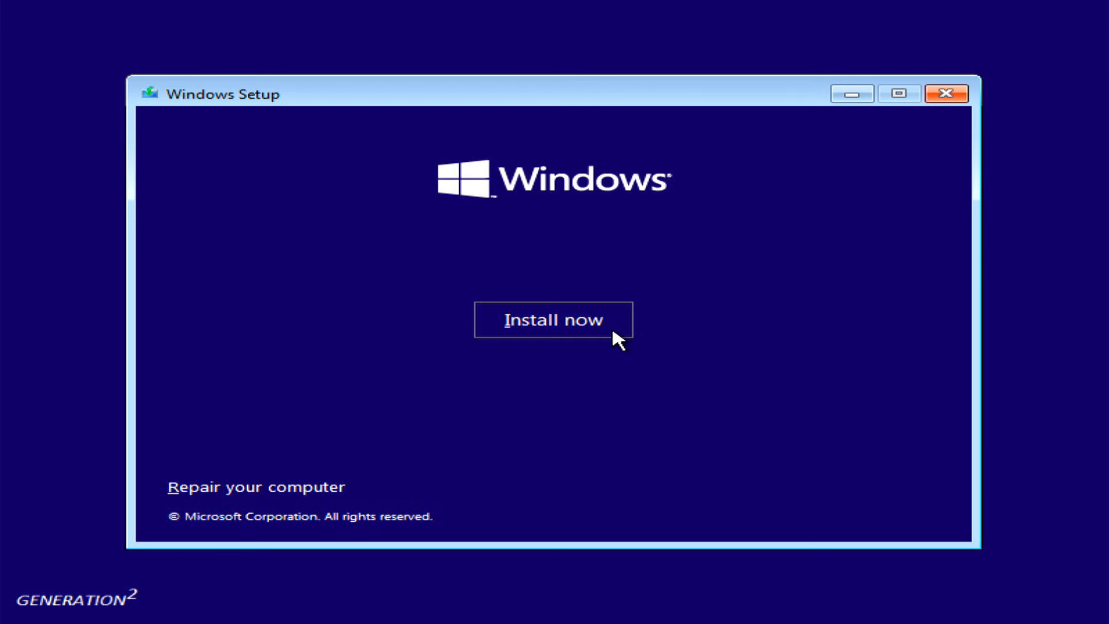
left_click(553, 320)
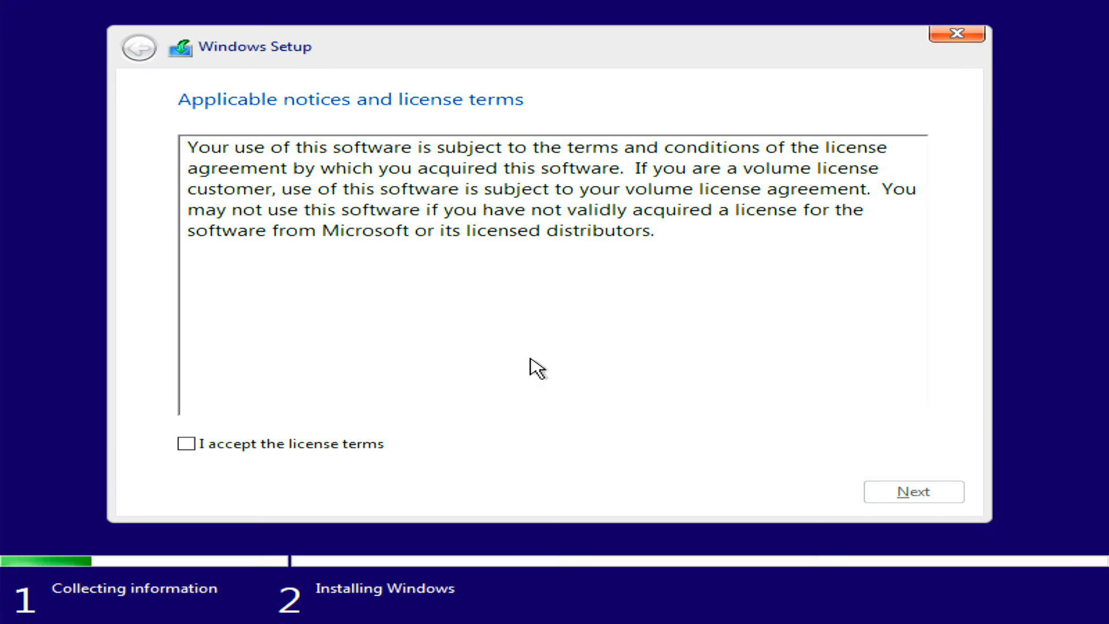
left_click(186, 444)
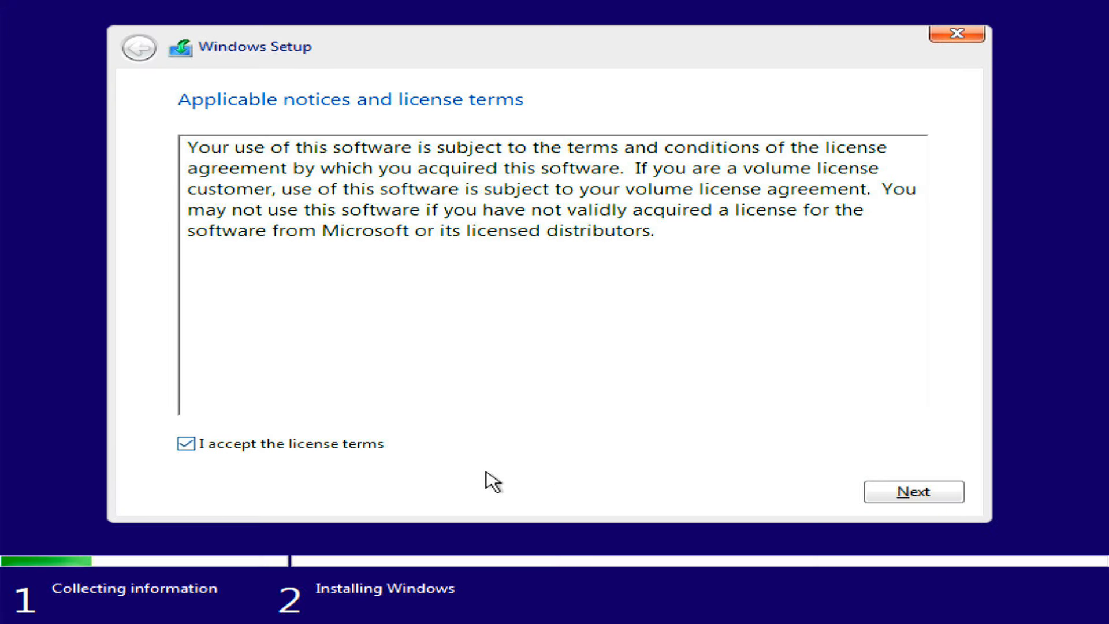
left_click(913, 493)
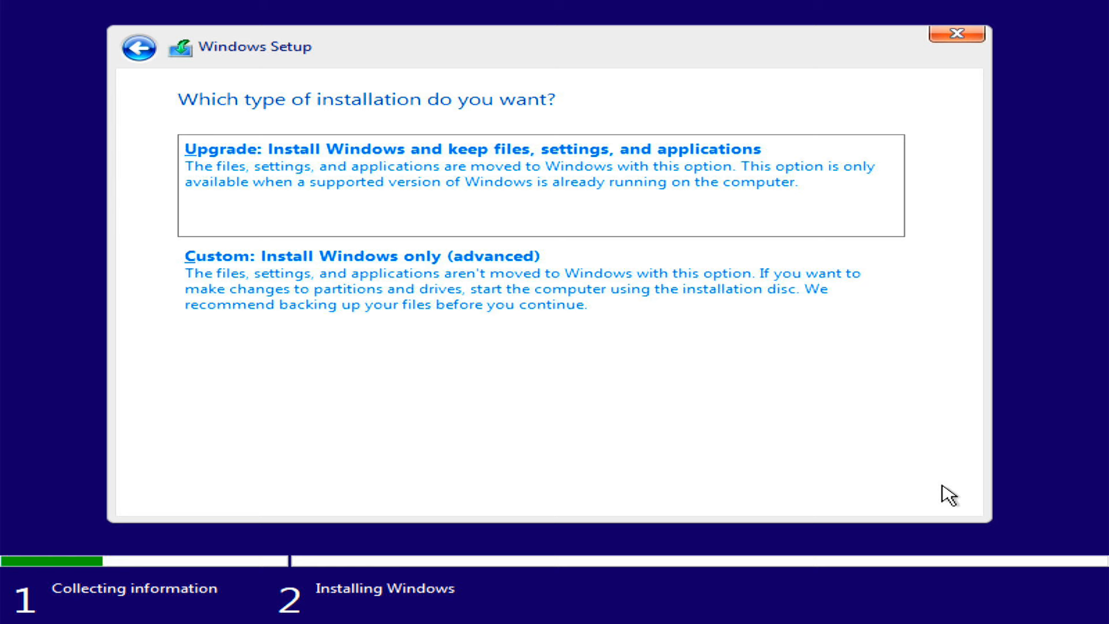